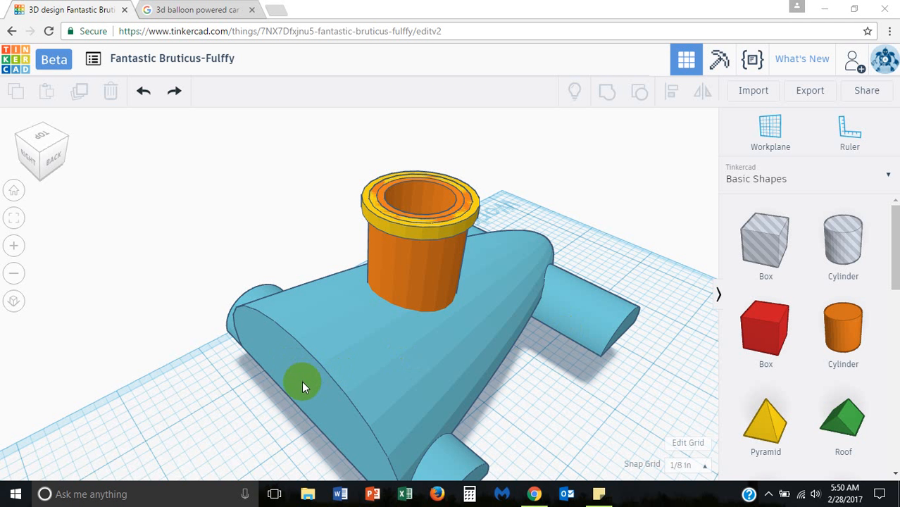
# Switch the shape library to Community Shape Generators and scroll to the Bent Pipe.
pyautogui.moveTo(302, 386); pyautogui.dragTo(436, 384)
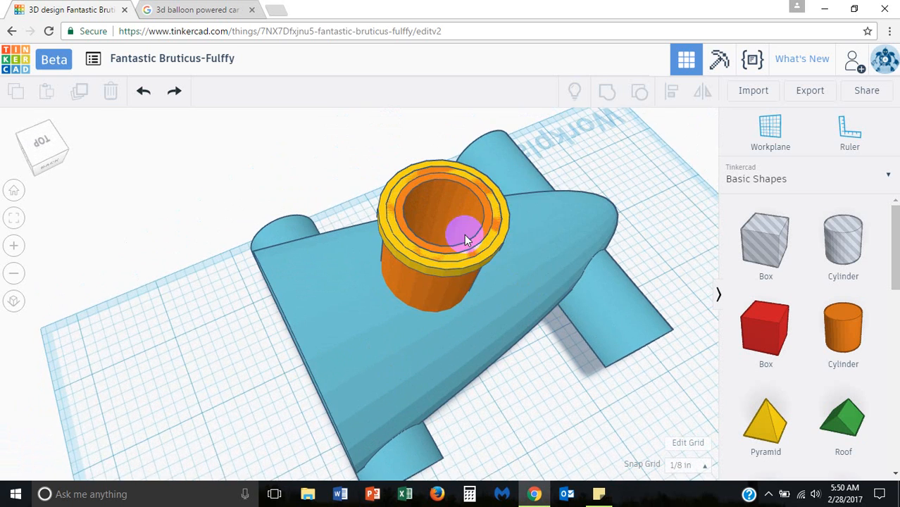
pyautogui.moveTo(465, 240); pyautogui.dragTo(507, 246)
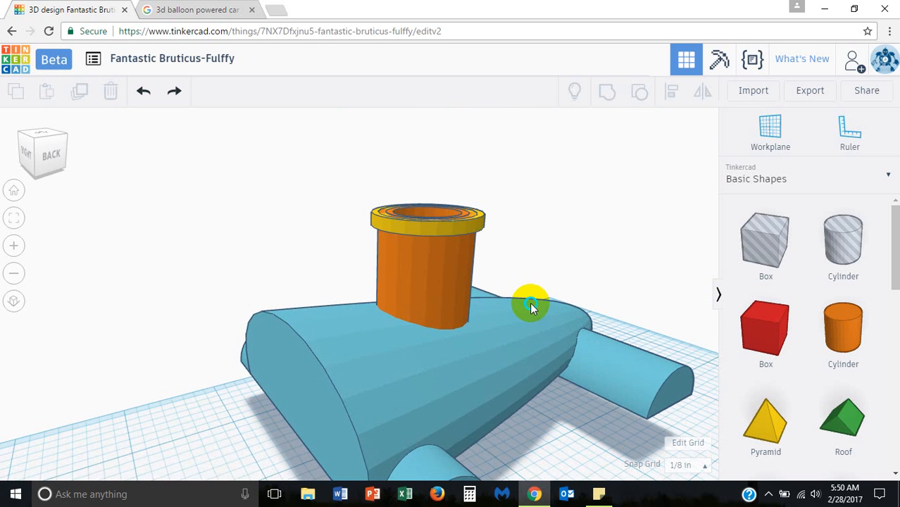
pyautogui.moveTo(532, 308); pyautogui.dragTo(566, 338)
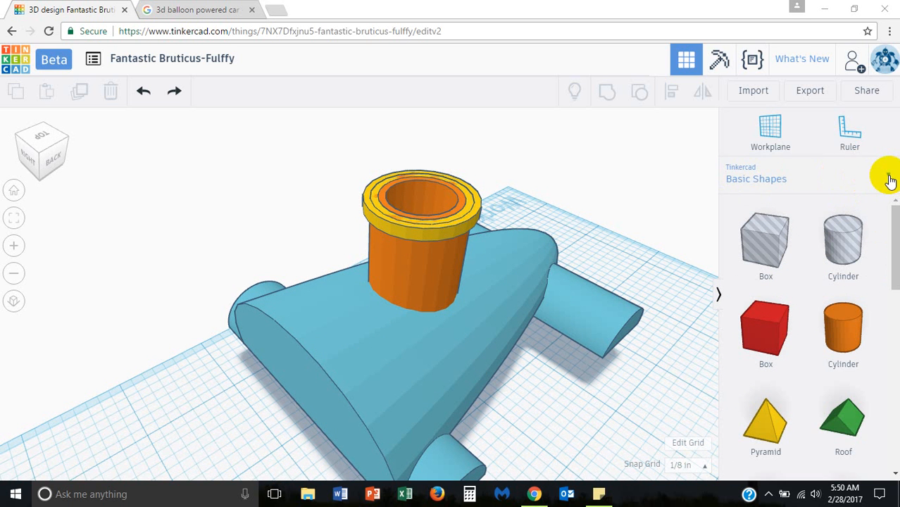
pyautogui.click(756, 178)
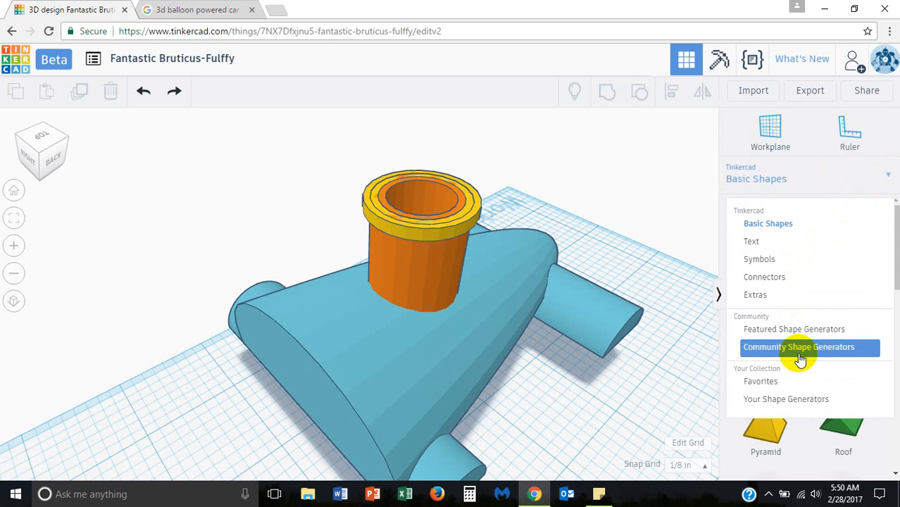
pyautogui.moveTo(889, 188)
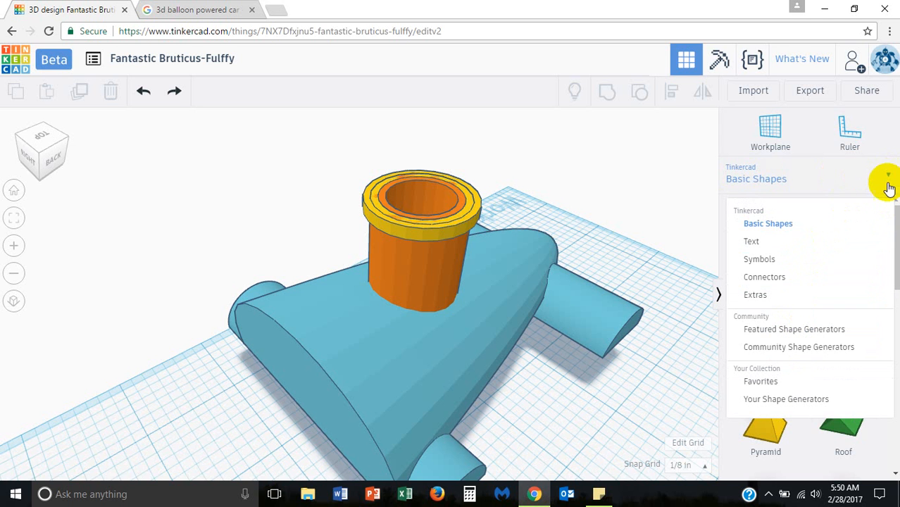
pyautogui.moveTo(890, 181)
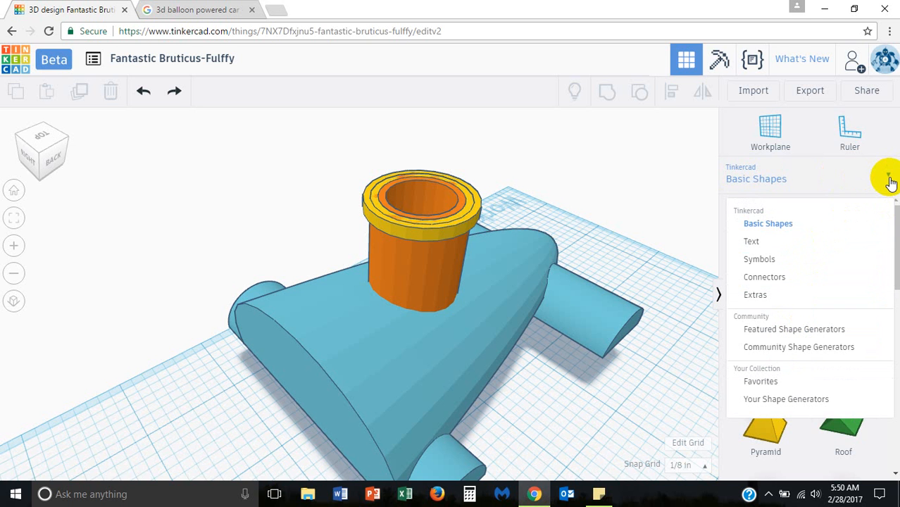
pyautogui.click(799, 346)
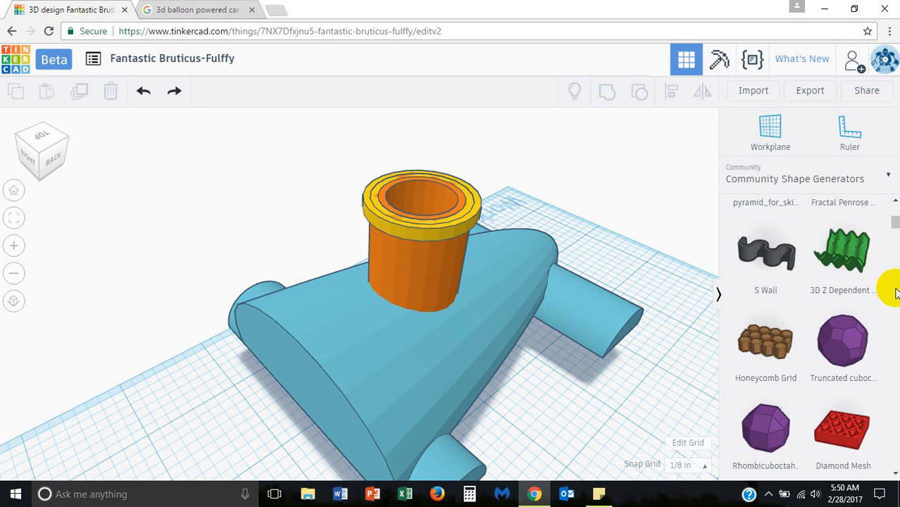
pyautogui.scroll(-3)
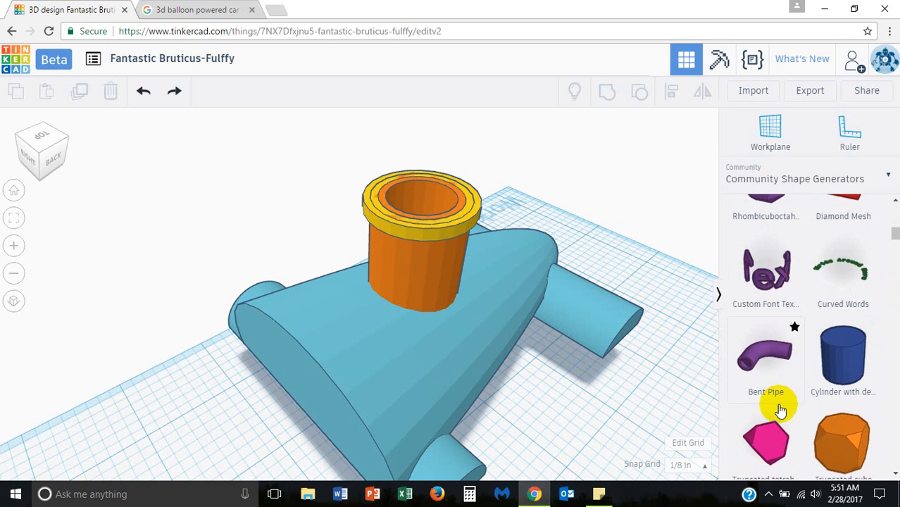
pyautogui.moveTo(774, 364)
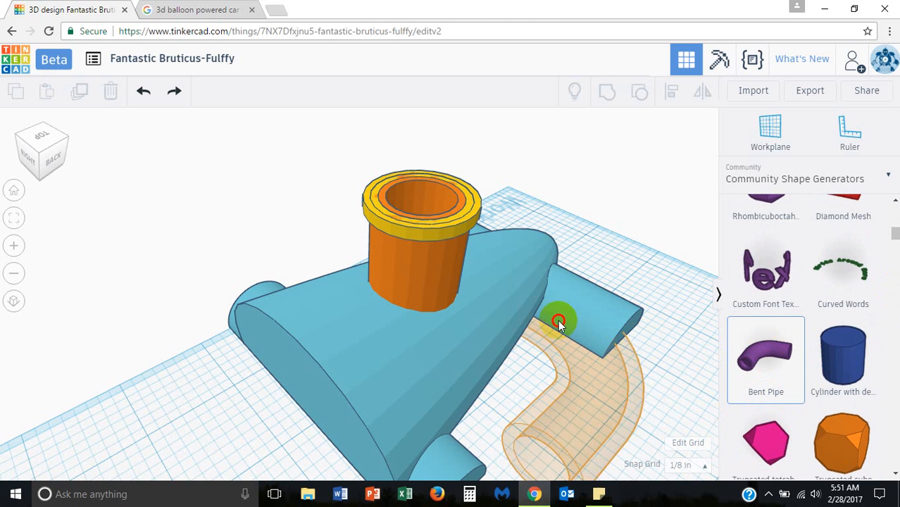
# Place a Bent Pipe beside the car body and set its bend angle to 67 degrees.
pyautogui.click(559, 319)
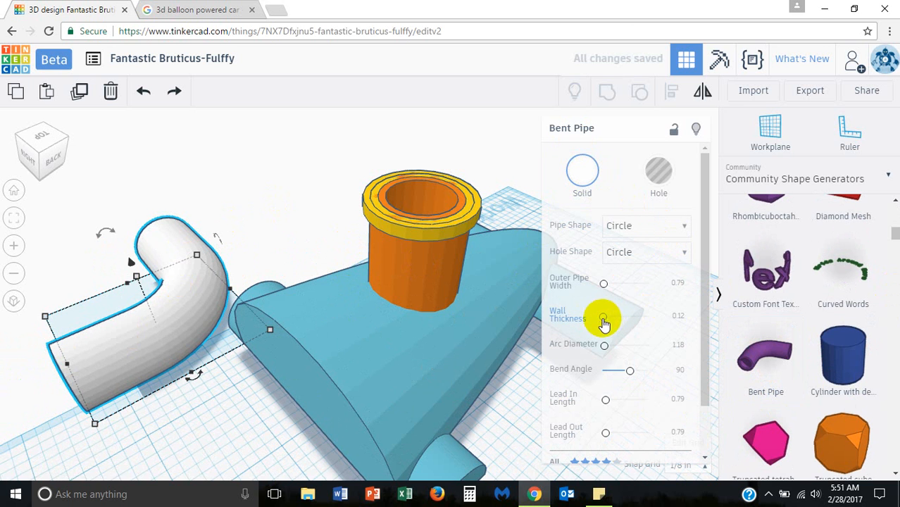
pyautogui.moveTo(606, 289)
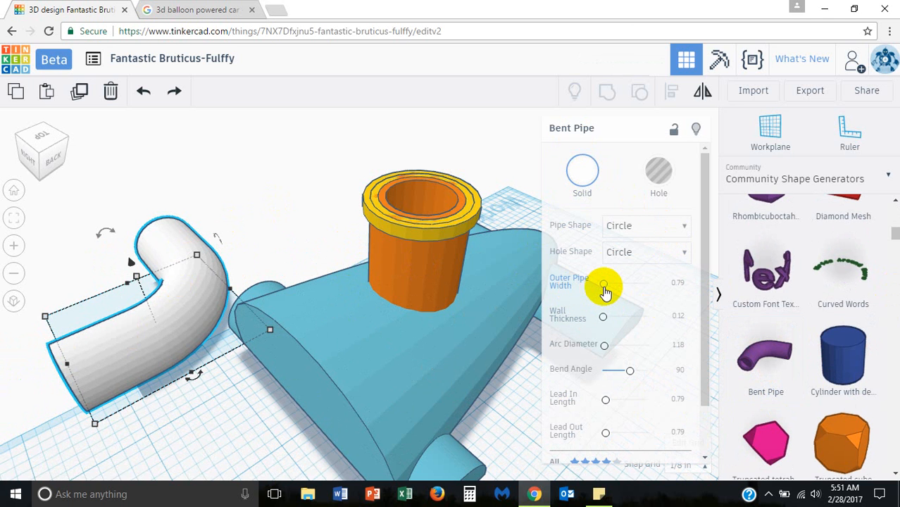
pyautogui.moveTo(609, 352)
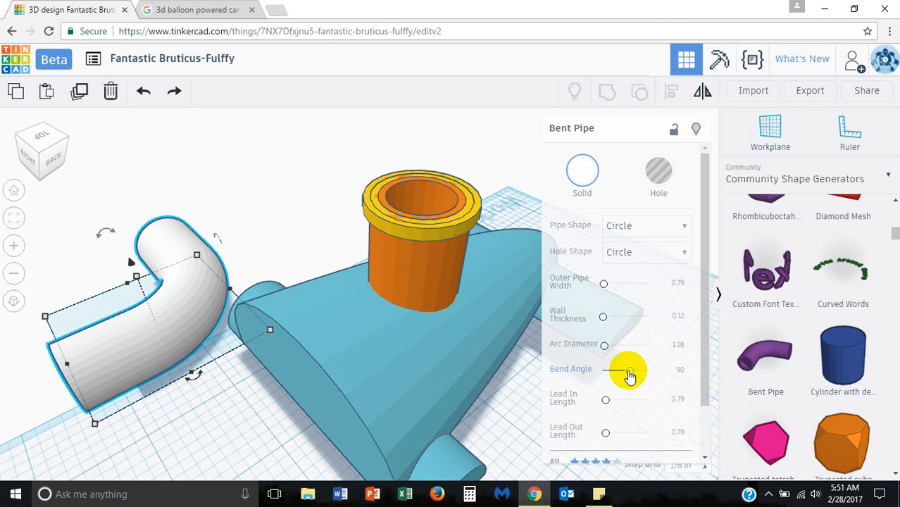
pyautogui.moveTo(629, 371); pyautogui.dragTo(637, 371)
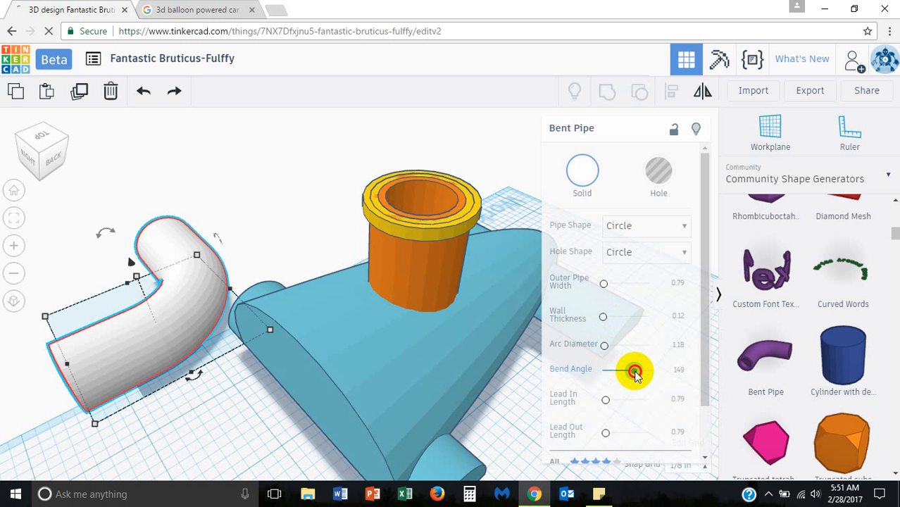
pyautogui.moveTo(634, 371); pyautogui.dragTo(630, 371)
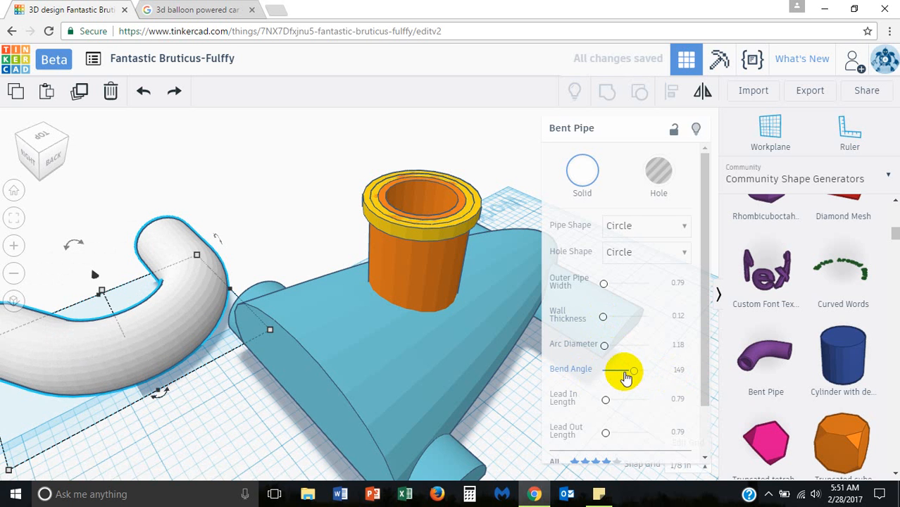
pyautogui.moveTo(631, 370); pyautogui.dragTo(617, 371)
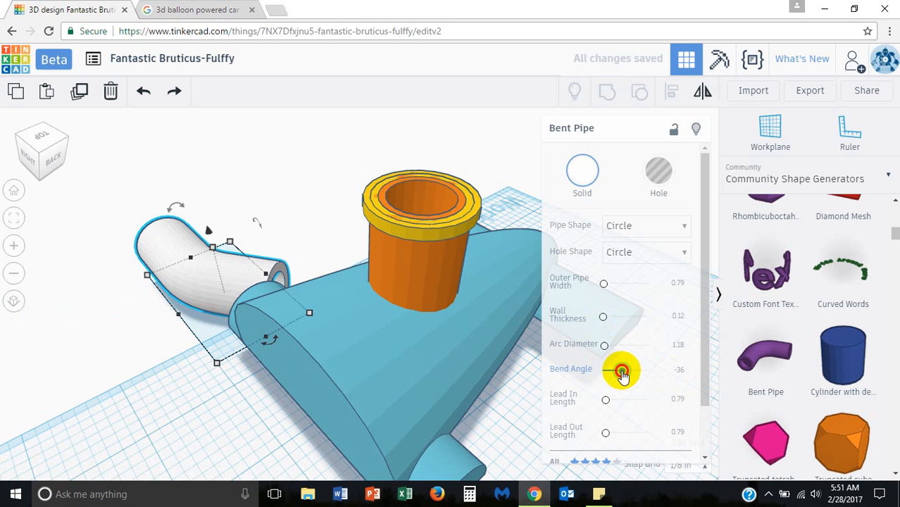
pyautogui.moveTo(620, 371); pyautogui.dragTo(626, 371)
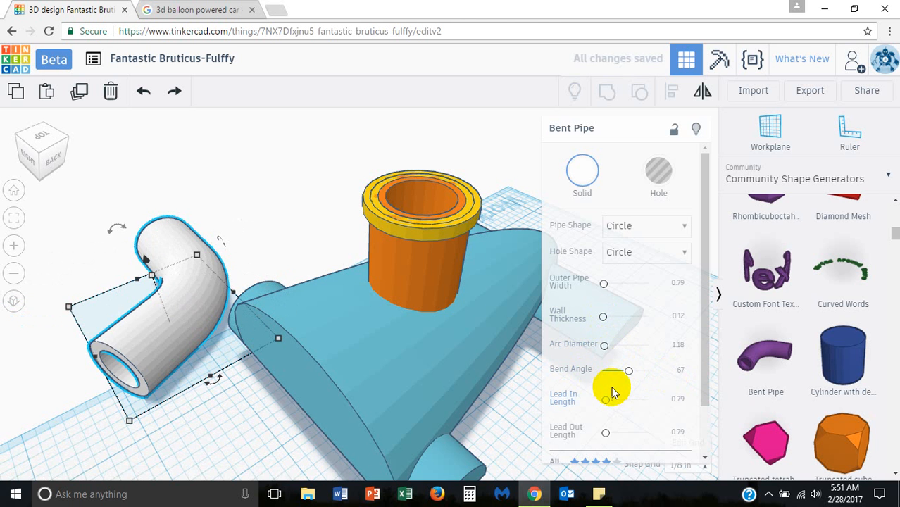
pyautogui.moveTo(610, 406)
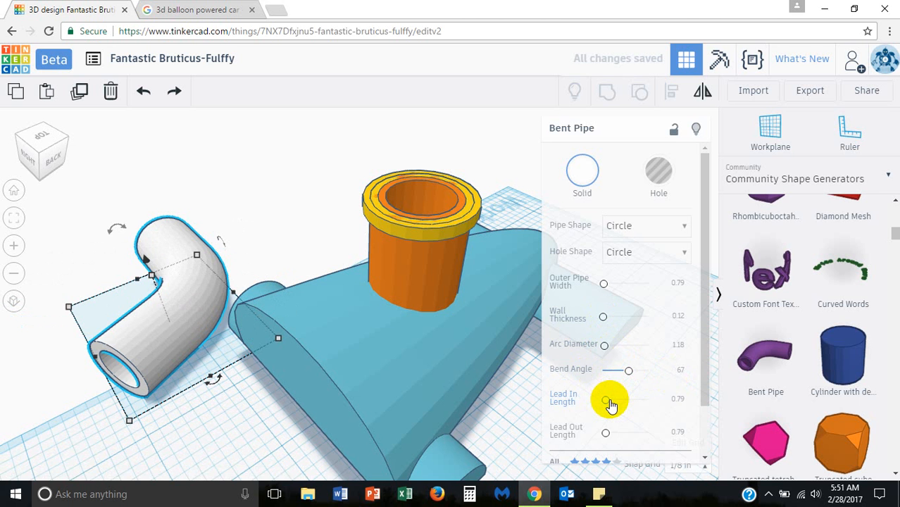
# Adjust the bent pipe's lead-in straight length.
pyautogui.moveTo(604, 398); pyautogui.dragTo(619, 398)
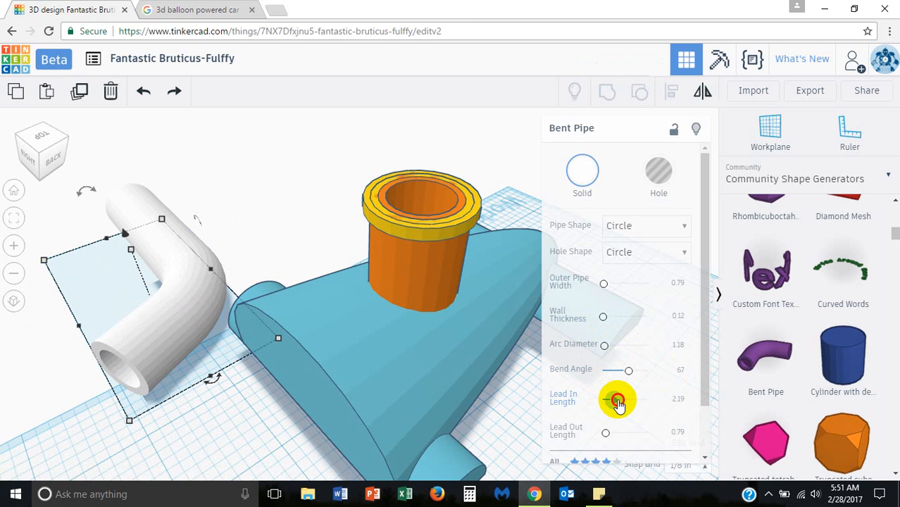
pyautogui.moveTo(618, 399); pyautogui.dragTo(607, 400)
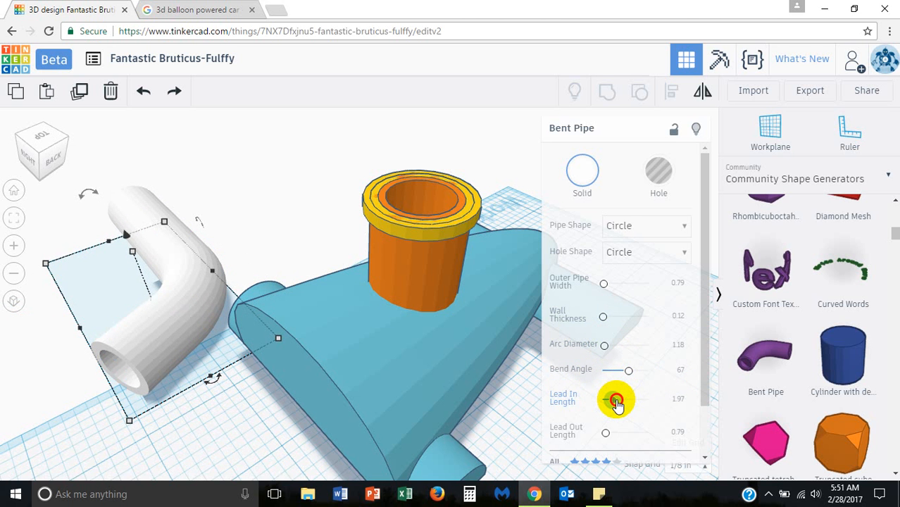
pyautogui.moveTo(616, 398); pyautogui.dragTo(605, 399)
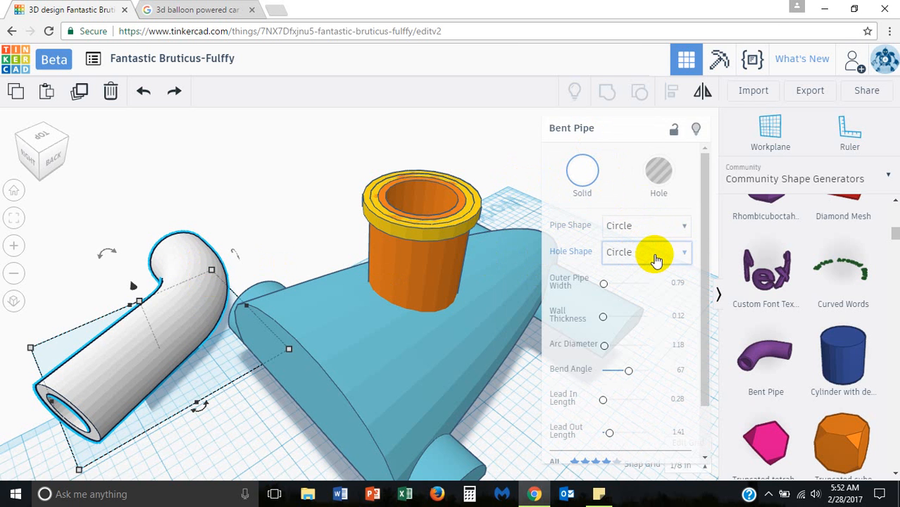
# Review the pipe's Hole Shape options and keep it a circle.
pyautogui.click(657, 252)
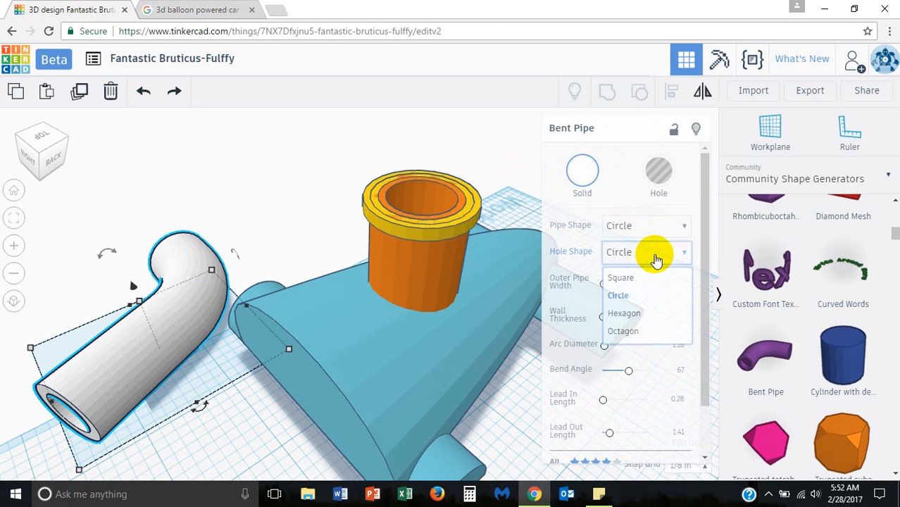
pyautogui.click(618, 295)
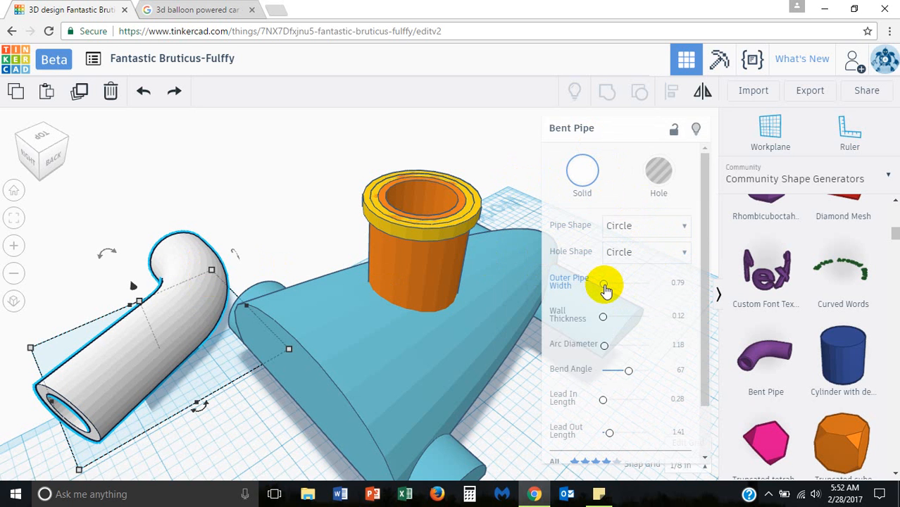
pyautogui.moveTo(604, 321)
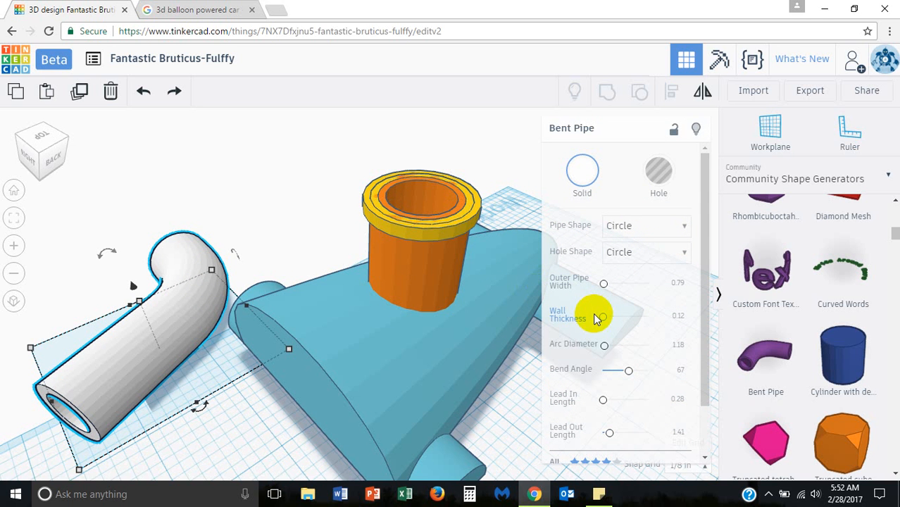
pyautogui.moveTo(609, 329)
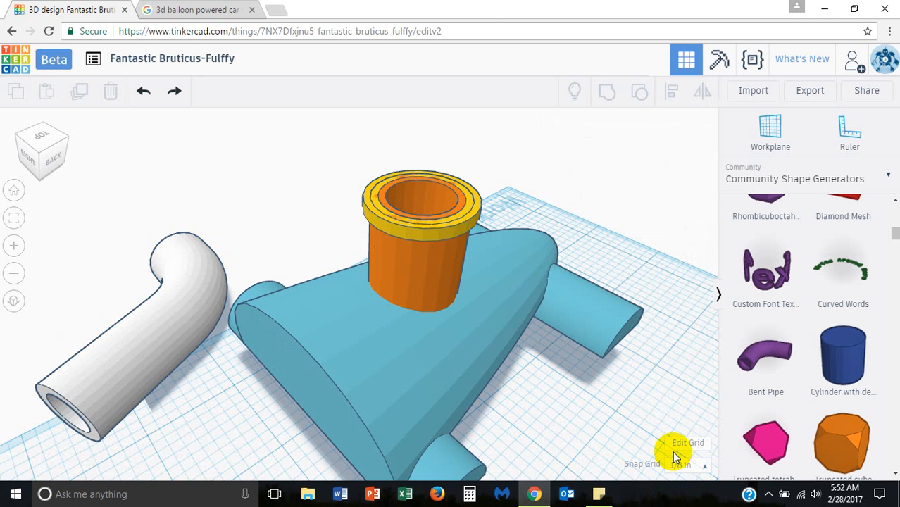
pyautogui.moveTo(321, 253)
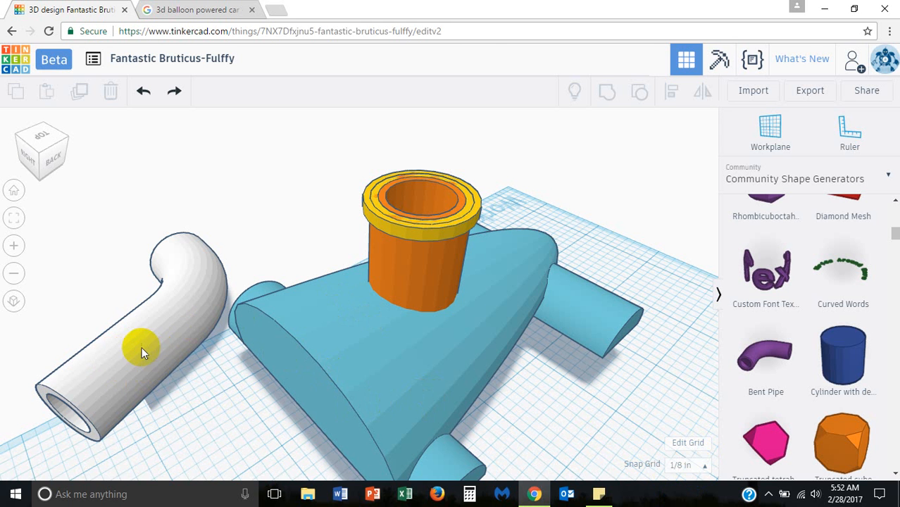
# Rotate the bent pipe in 22.5° steps so one end points up, the other lies level.
pyautogui.click(140, 352)
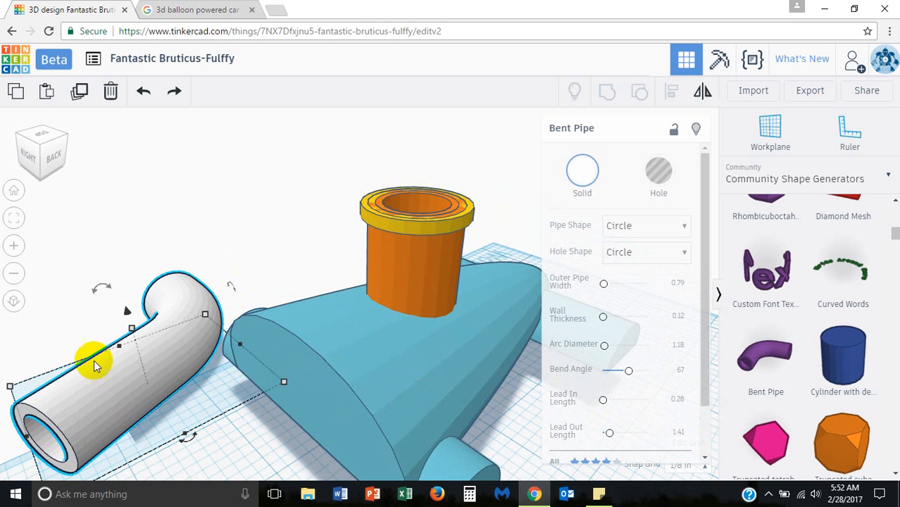
pyautogui.moveTo(41, 454)
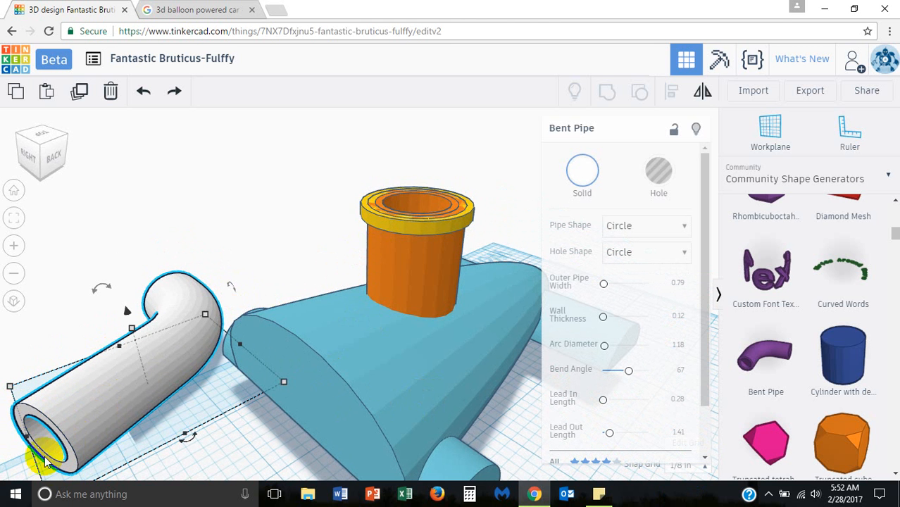
pyautogui.moveTo(276, 262)
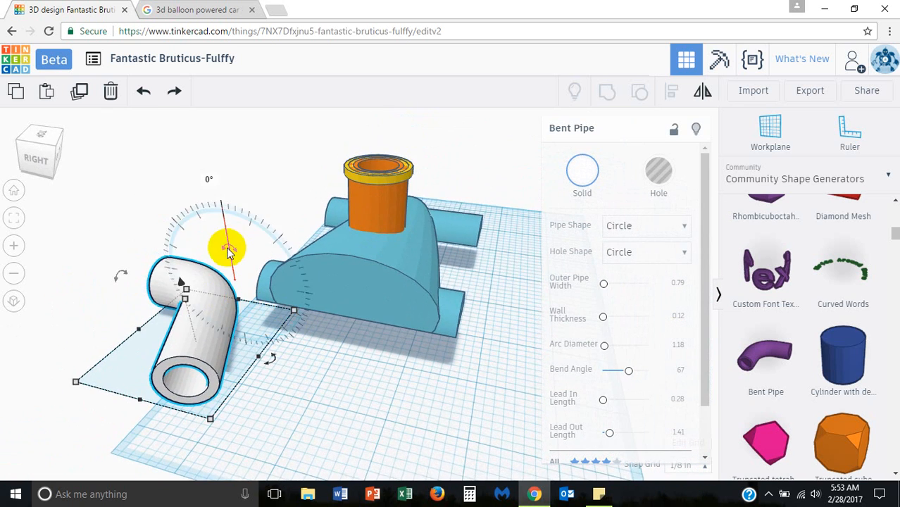
pyautogui.moveTo(224, 248)
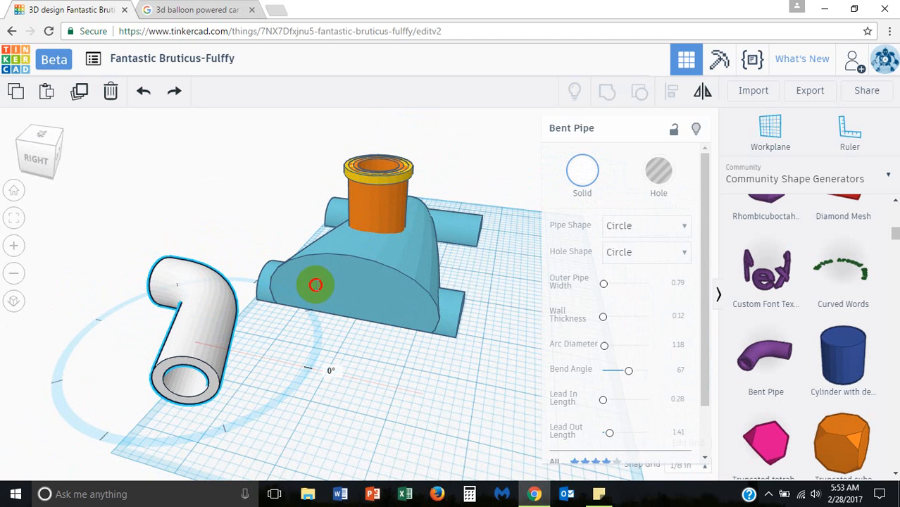
pyautogui.moveTo(315, 285); pyautogui.dragTo(246, 245)
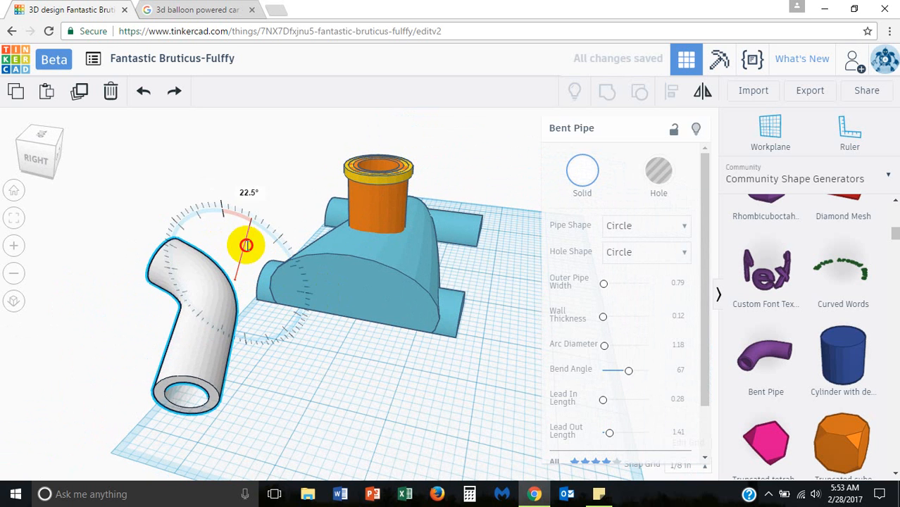
pyautogui.moveTo(247, 244); pyautogui.dragTo(274, 345)
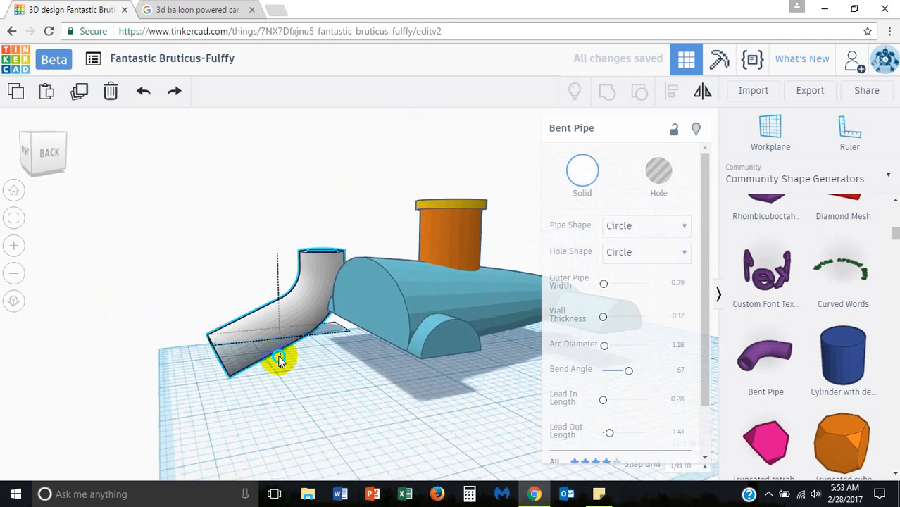
pyautogui.moveTo(281, 359); pyautogui.dragTo(340, 382)
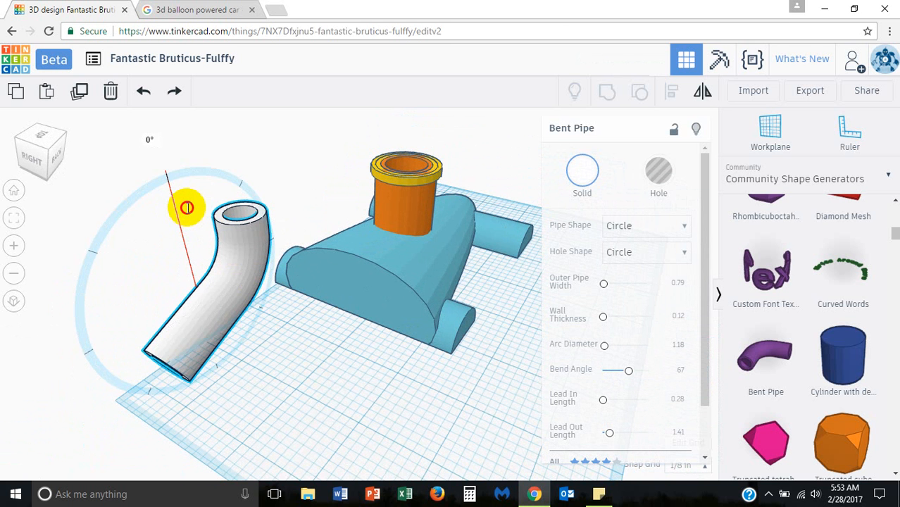
pyautogui.moveTo(187, 207); pyautogui.dragTo(203, 217)
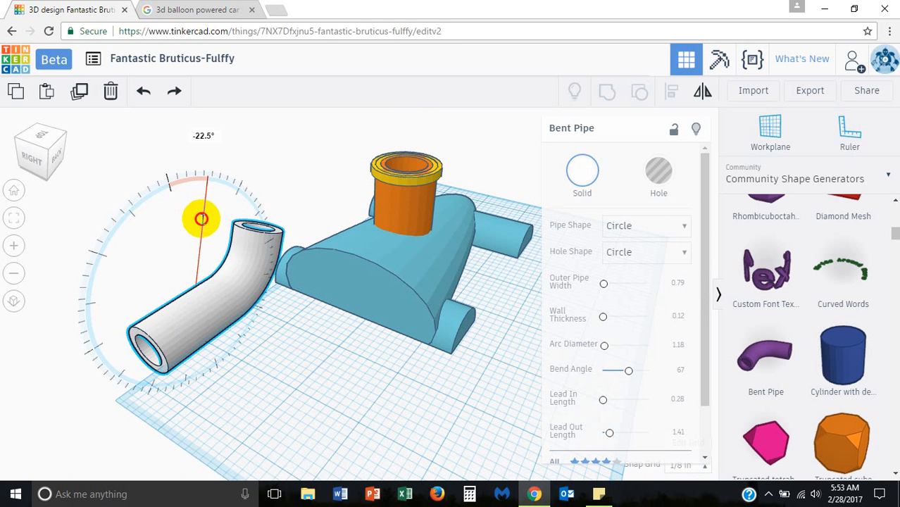
pyautogui.moveTo(202, 218); pyautogui.dragTo(204, 312)
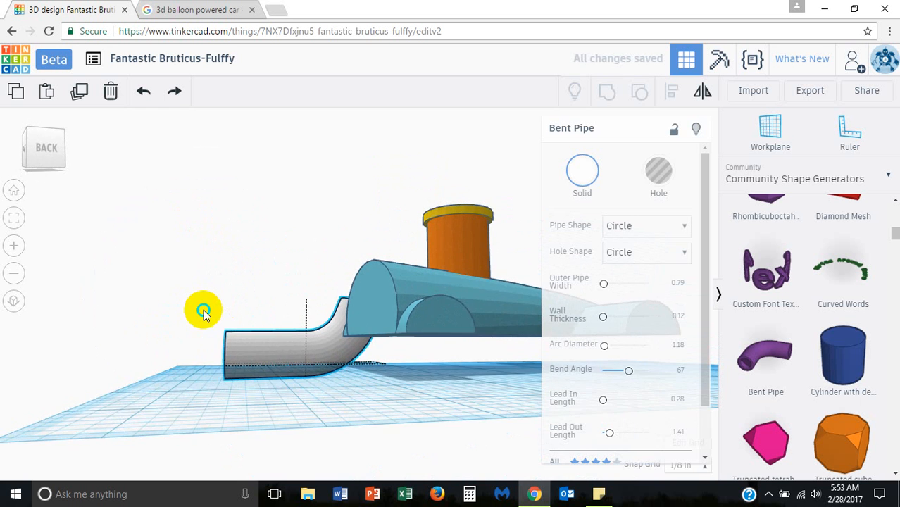
pyautogui.moveTo(203, 310); pyautogui.dragTo(154, 335)
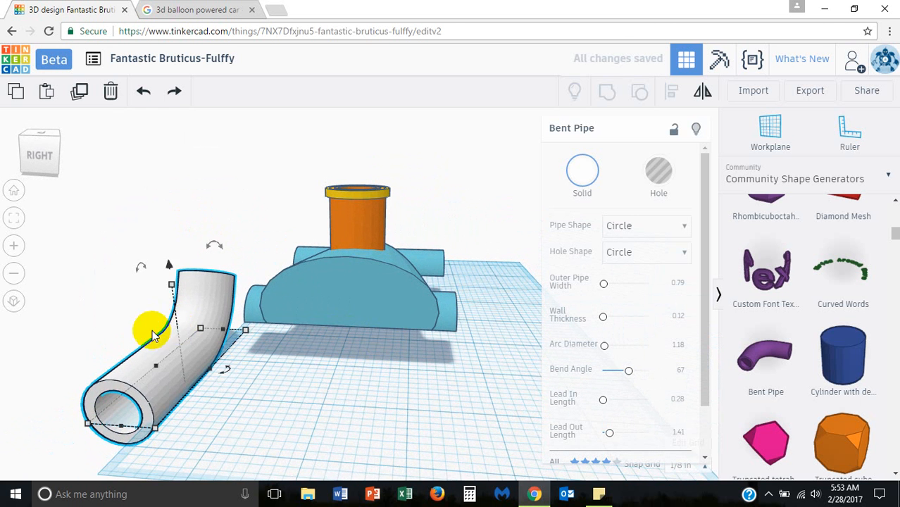
pyautogui.moveTo(153, 331); pyautogui.dragTo(352, 336)
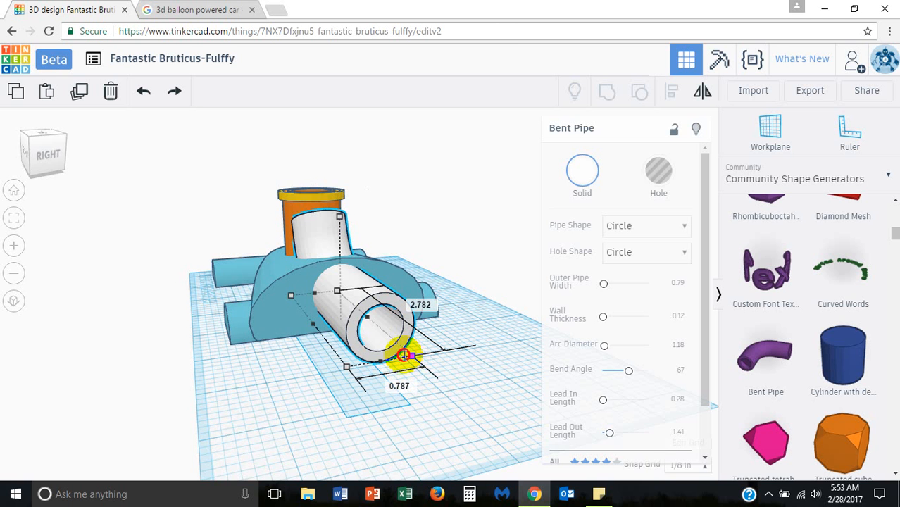
# Resize the bent pipe and move it into the body, its level end exiting the rear.
pyautogui.moveTo(403, 355); pyautogui.dragTo(393, 348)
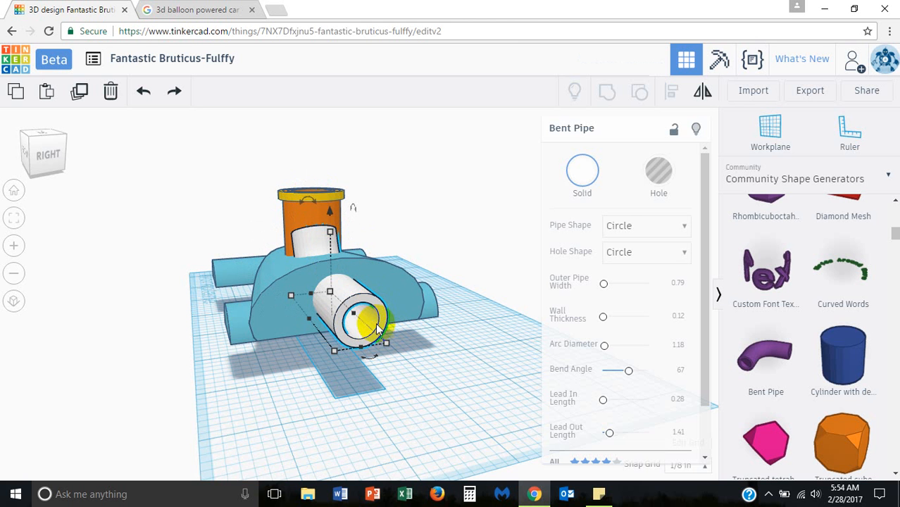
pyautogui.moveTo(374, 328); pyautogui.dragTo(222, 363)
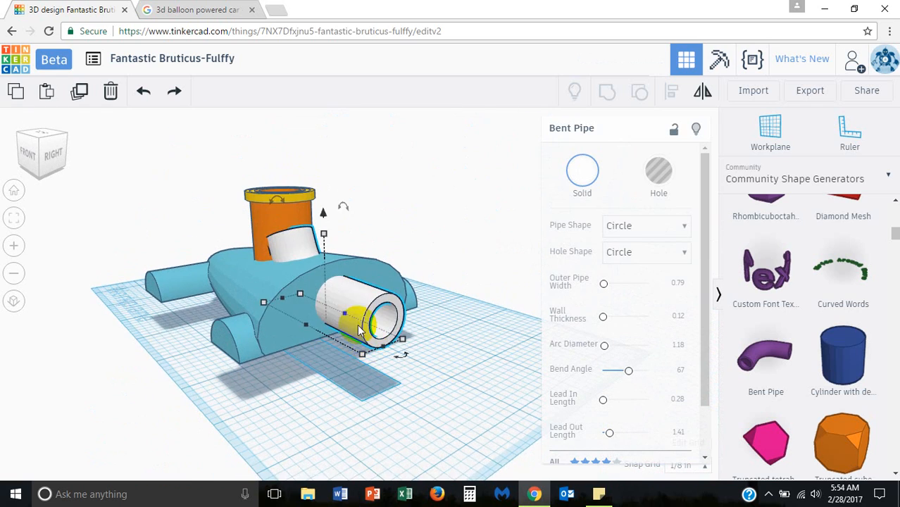
pyautogui.moveTo(359, 324); pyautogui.dragTo(352, 310)
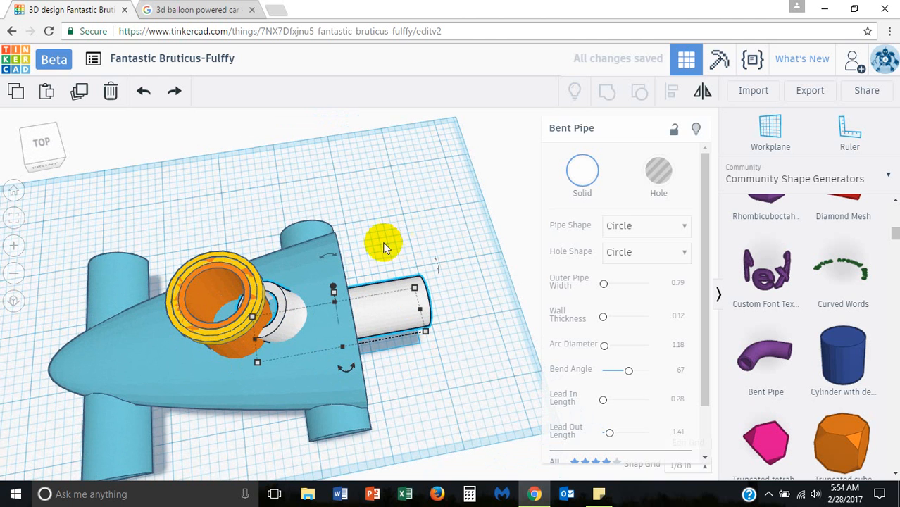
pyautogui.moveTo(402, 238)
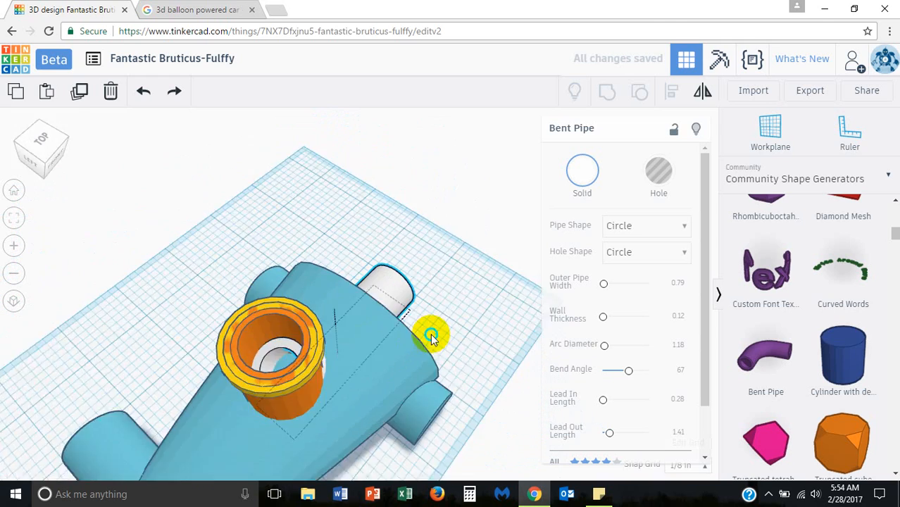
pyautogui.moveTo(429, 338); pyautogui.dragTo(461, 362)
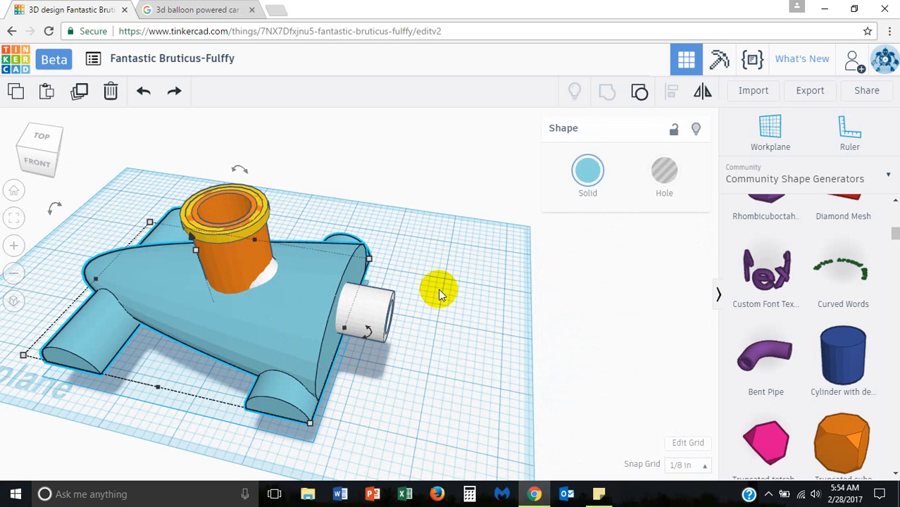
pyautogui.moveTo(440, 289); pyautogui.dragTo(253, 246)
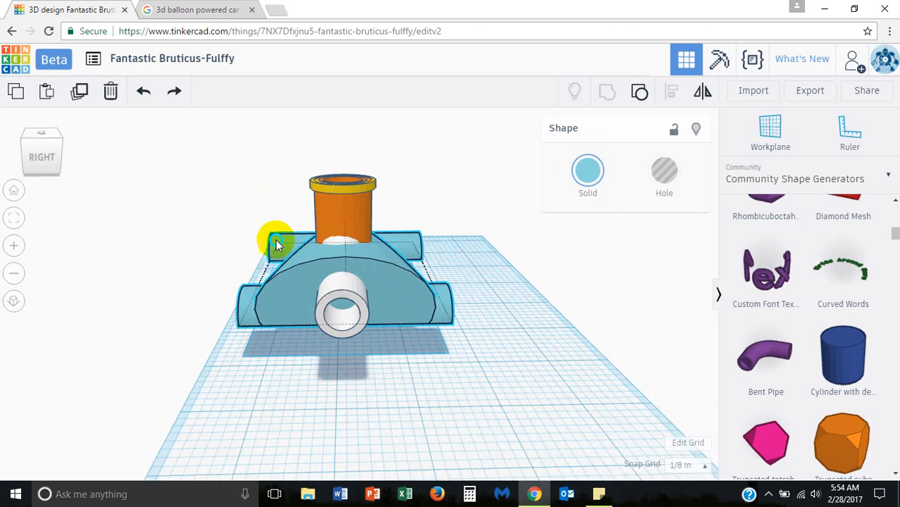
pyautogui.moveTo(275, 243); pyautogui.dragTo(194, 317)
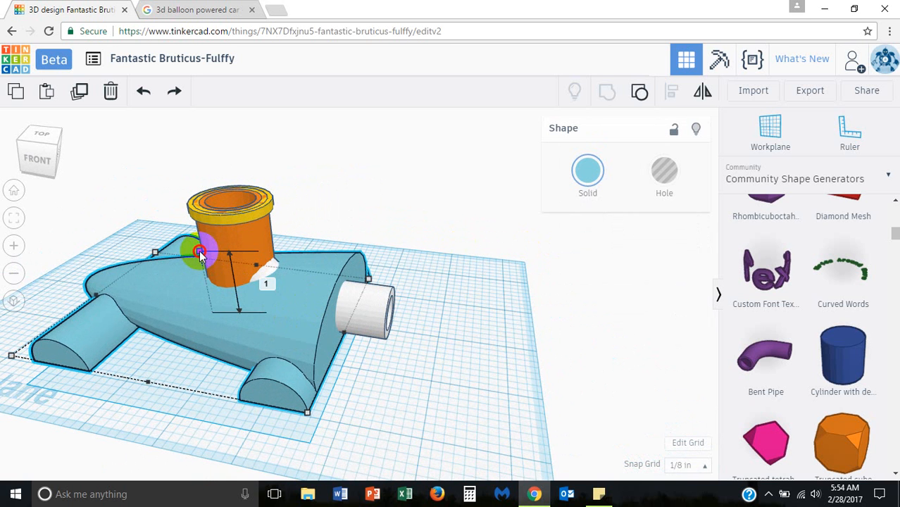
pyautogui.moveTo(201, 252); pyautogui.dragTo(199, 235)
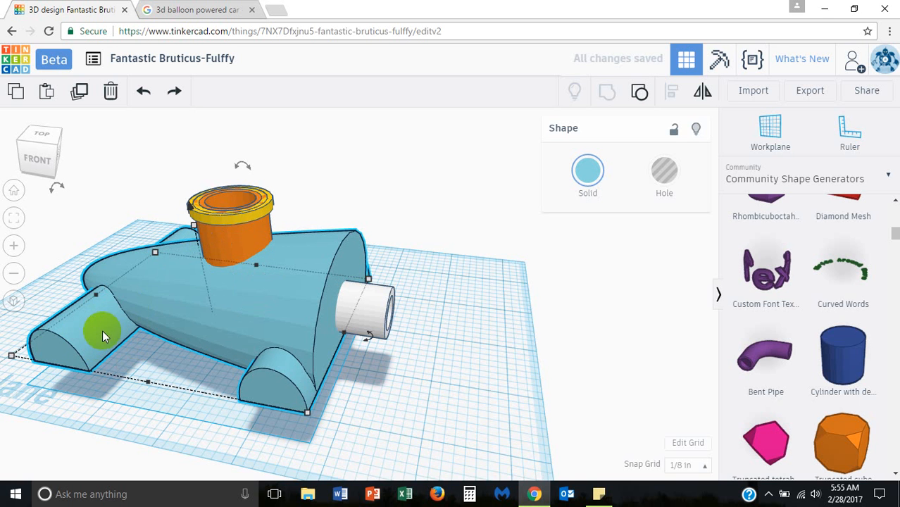
pyautogui.moveTo(101, 339)
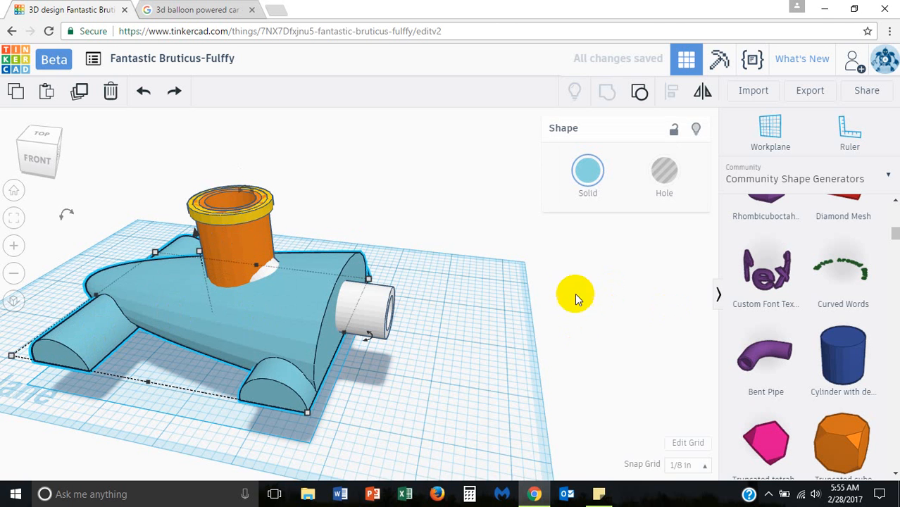
pyautogui.moveTo(639, 92)
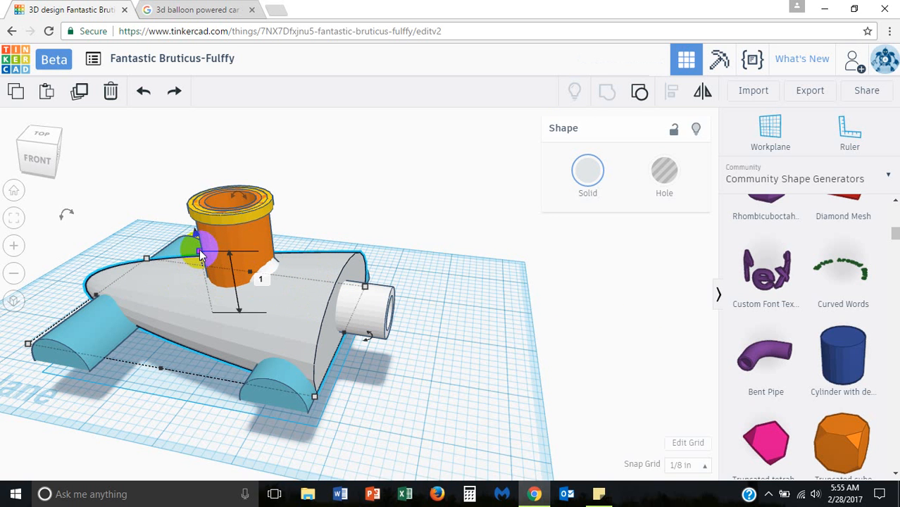
# Check the pipe exiting the back from below and select the bent pipe.
pyautogui.moveTo(199, 253); pyautogui.dragTo(197, 225)
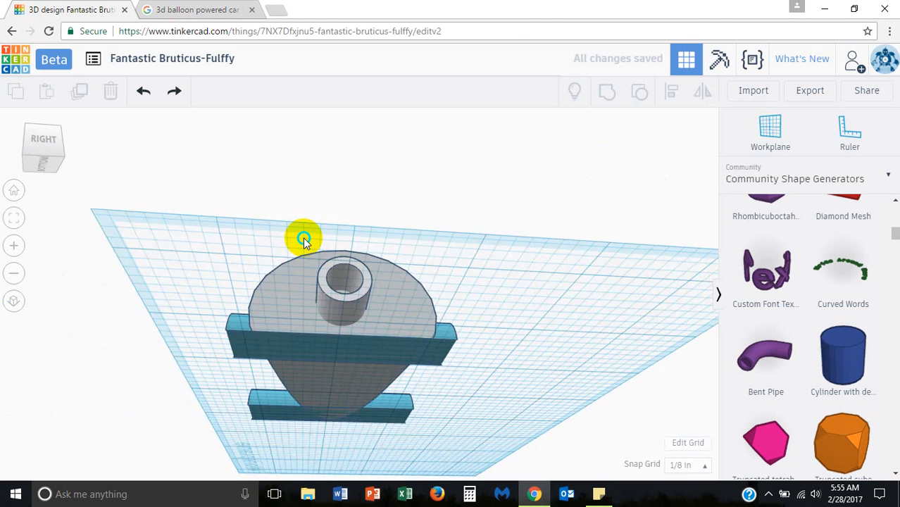
pyautogui.moveTo(303, 239); pyautogui.dragTo(356, 317)
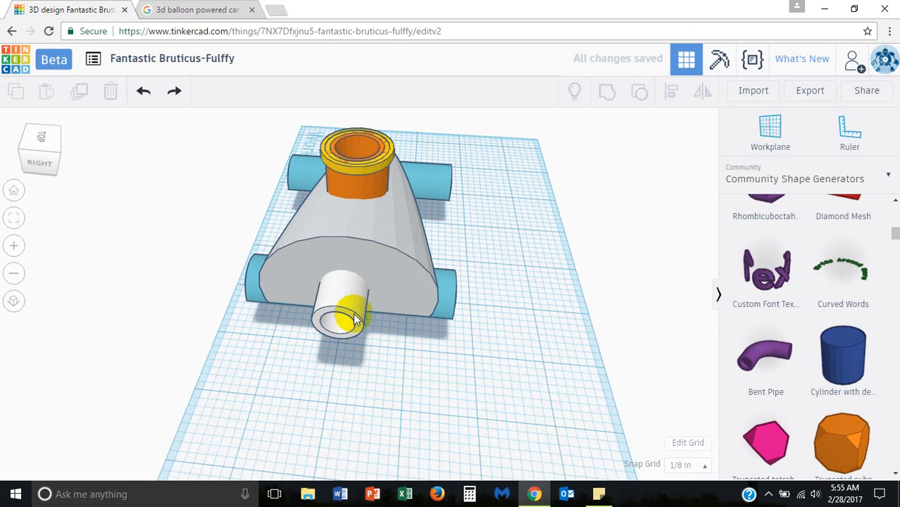
pyautogui.click(353, 304)
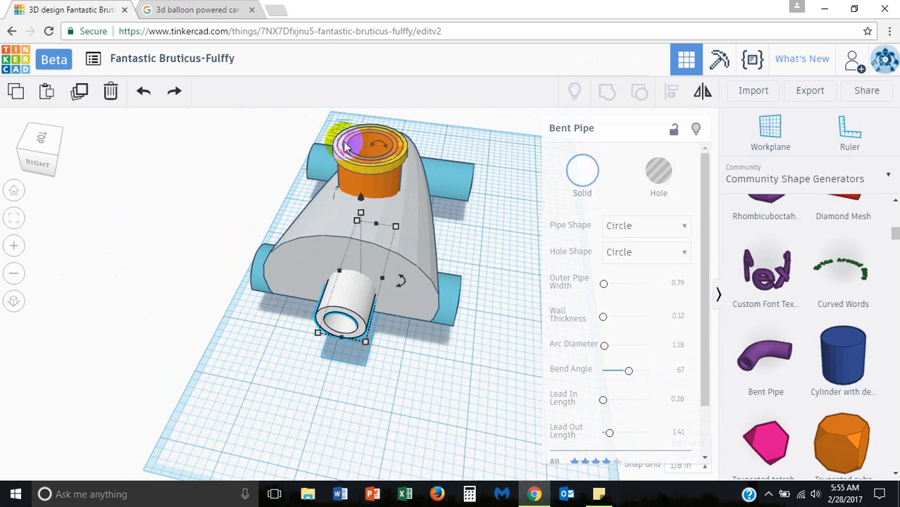
# Select the body and pipe together and confirm from several angles the pipe runs column to rear.
pyautogui.moveTo(345, 148); pyautogui.dragTo(366, 282)
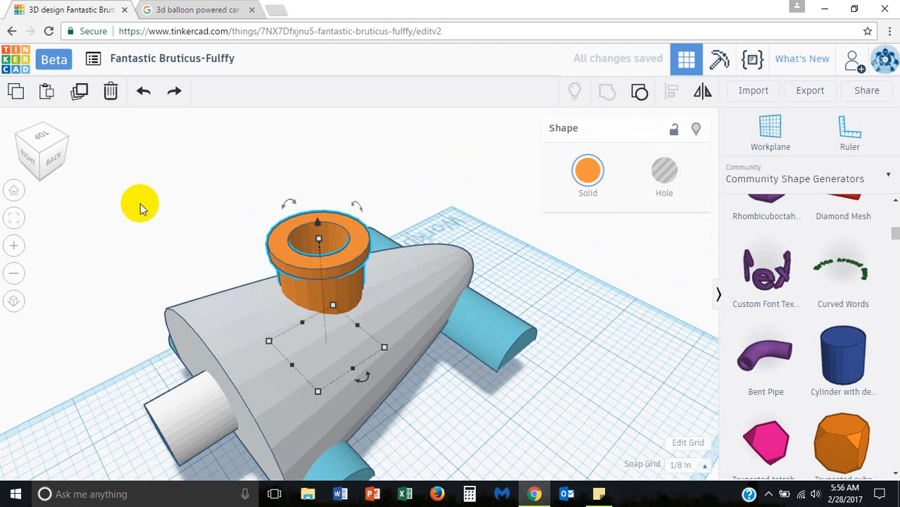
pyautogui.moveTo(141, 209); pyautogui.dragTo(437, 309)
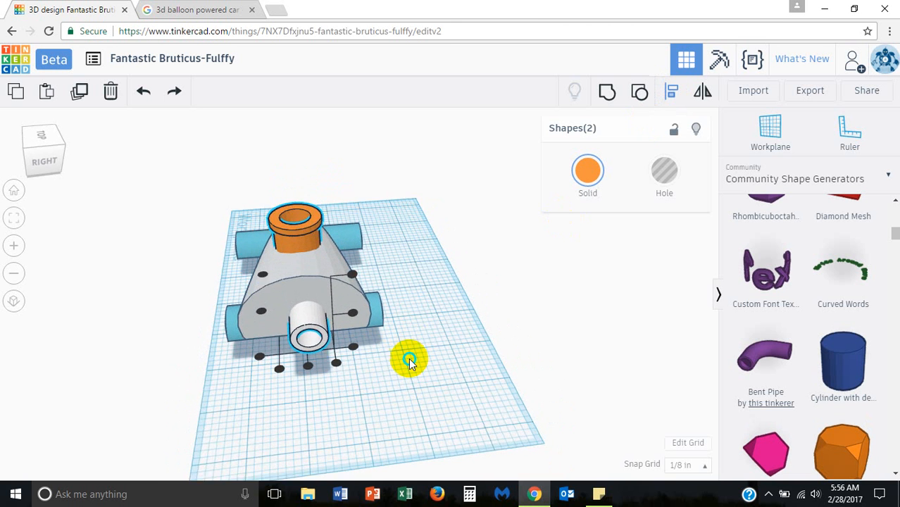
pyautogui.moveTo(411, 359); pyautogui.dragTo(306, 373)
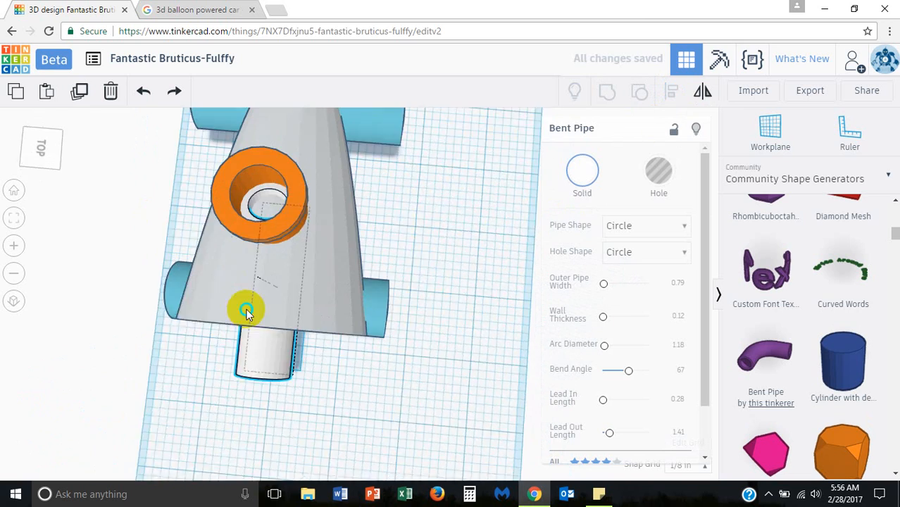
pyautogui.moveTo(246, 310); pyautogui.dragTo(289, 280)
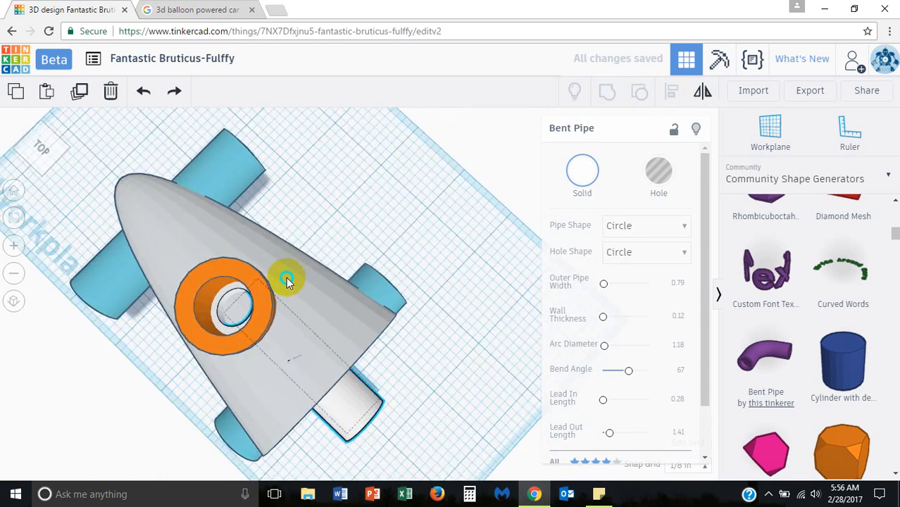
pyautogui.moveTo(289, 281); pyautogui.dragTo(404, 250)
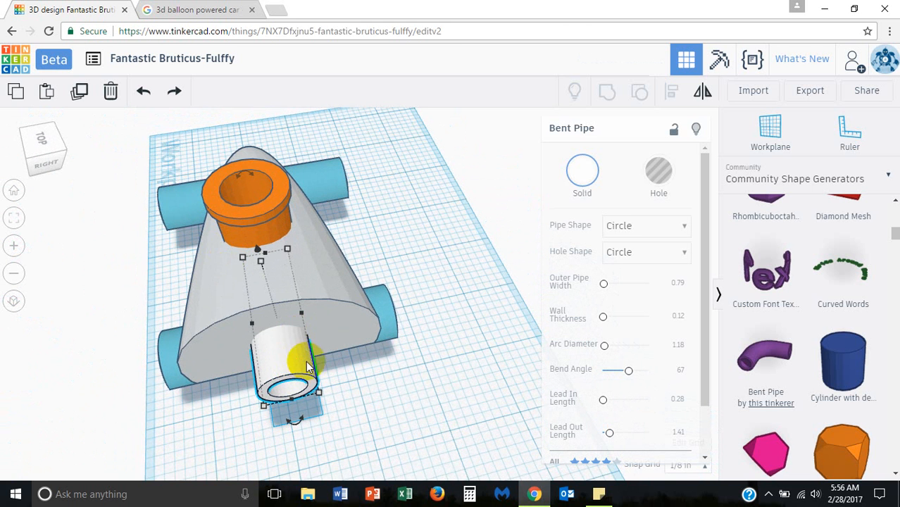
# Make the bent pipe a hole and group it with the car body.
pyautogui.click(657, 171)
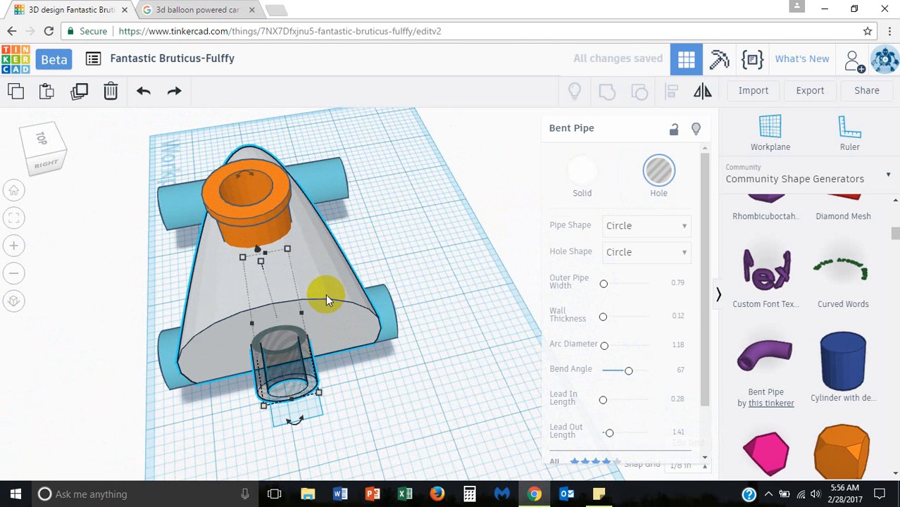
pyautogui.click(605, 91)
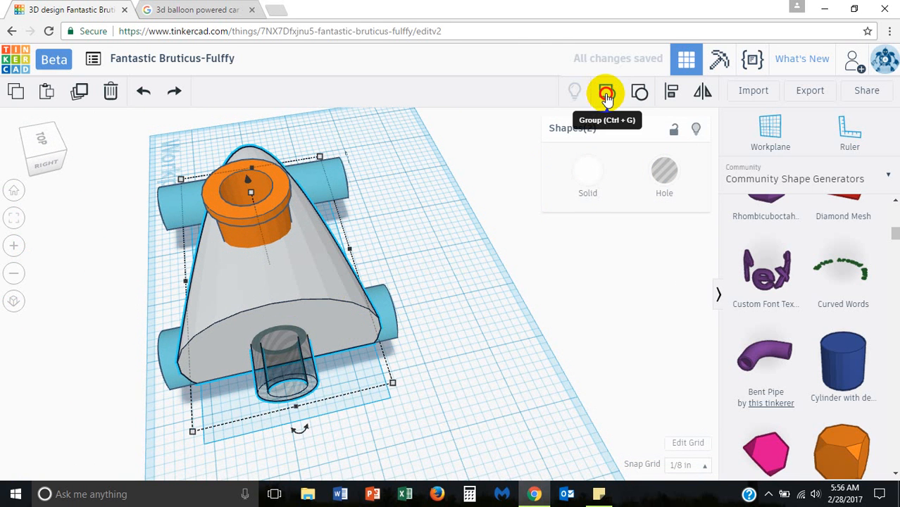
pyautogui.click(605, 92)
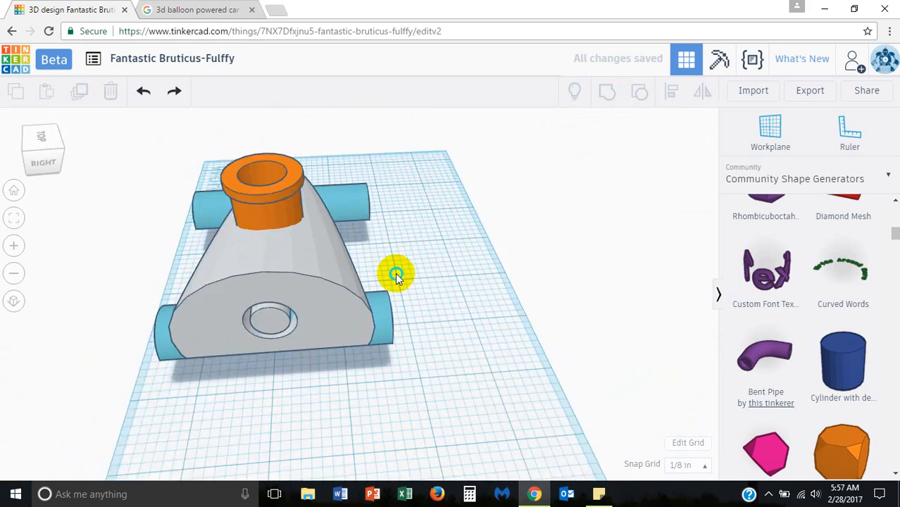
# Orbit to inspect the rear opening and look down into the balloon column.
pyautogui.moveTo(397, 275); pyautogui.dragTo(521, 293)
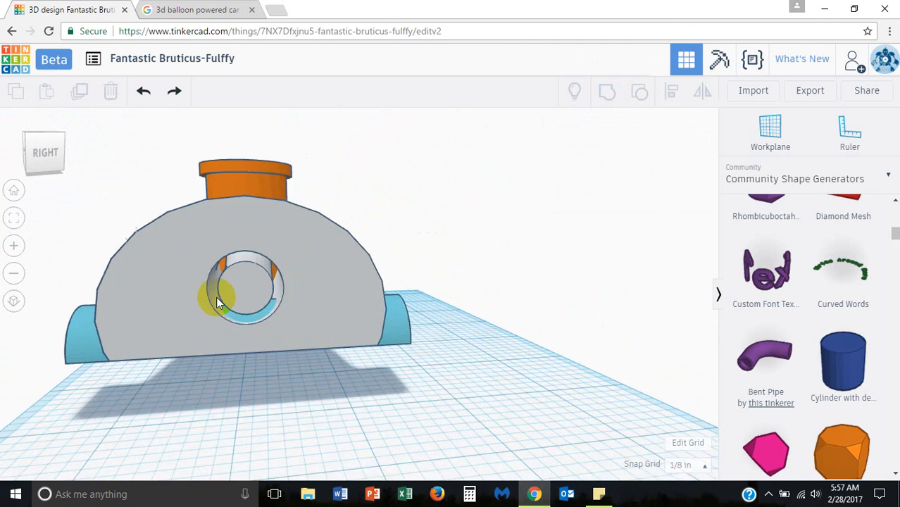
pyautogui.moveTo(218, 303); pyautogui.dragTo(404, 299)
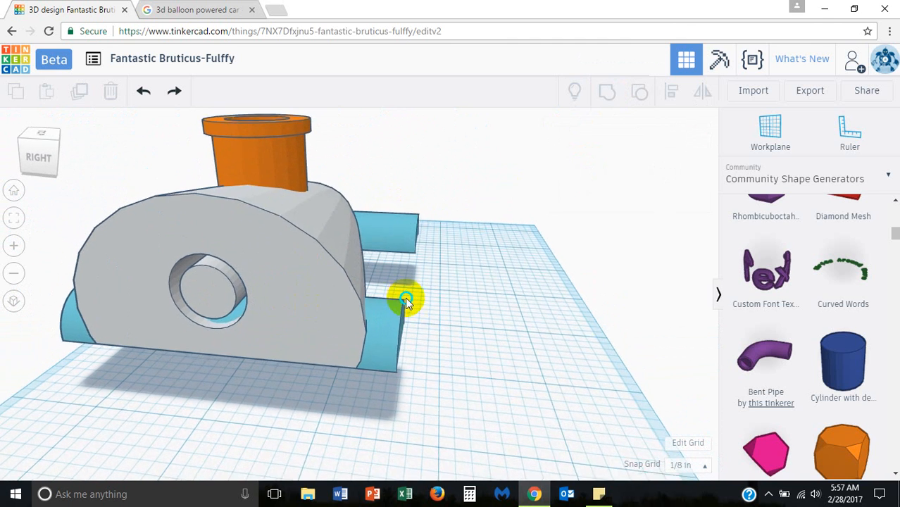
pyautogui.moveTo(404, 299); pyautogui.dragTo(415, 292)
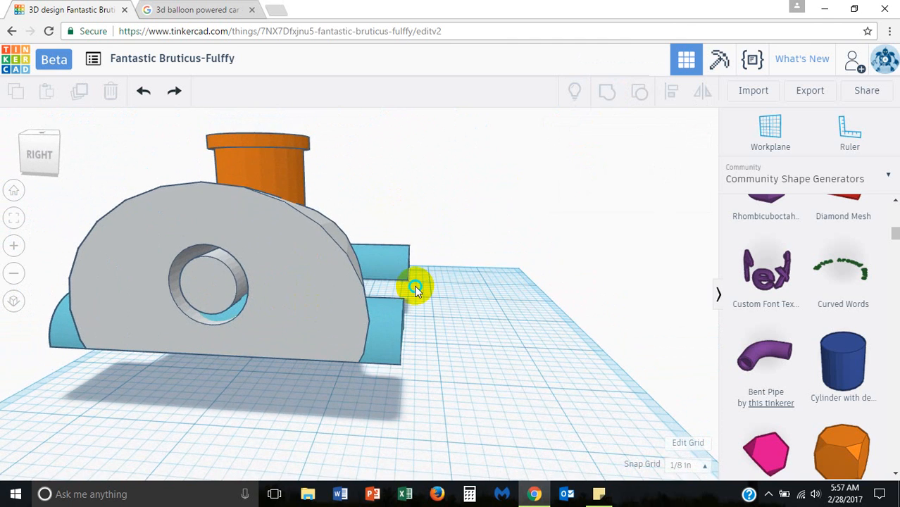
pyautogui.moveTo(415, 289); pyautogui.dragTo(459, 273)
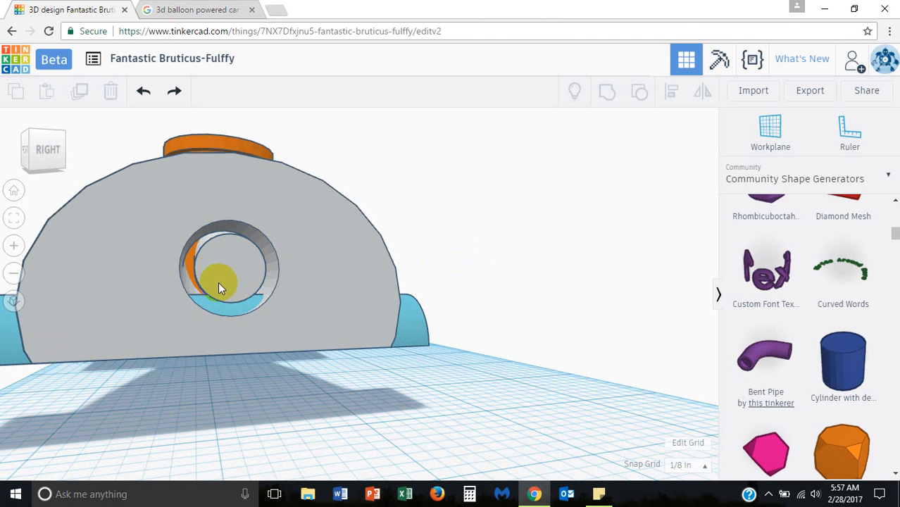
pyautogui.moveTo(243, 281)
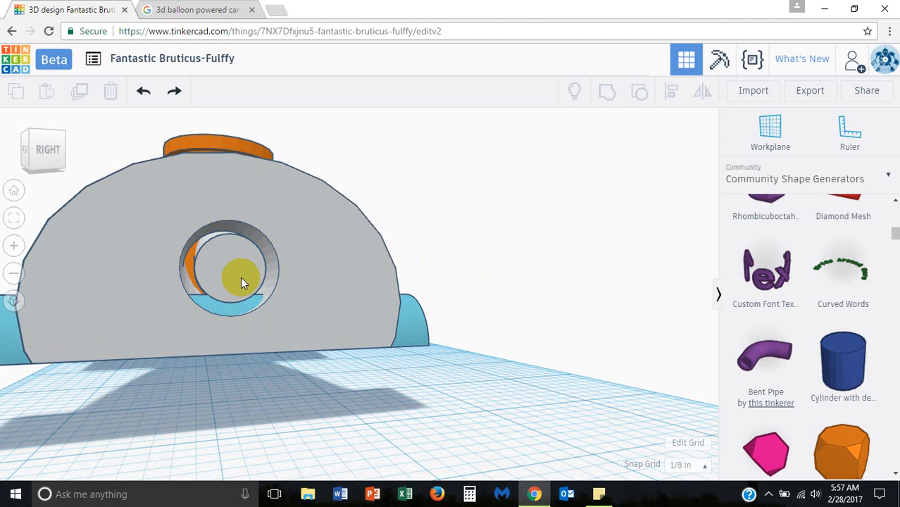
pyautogui.moveTo(224, 253)
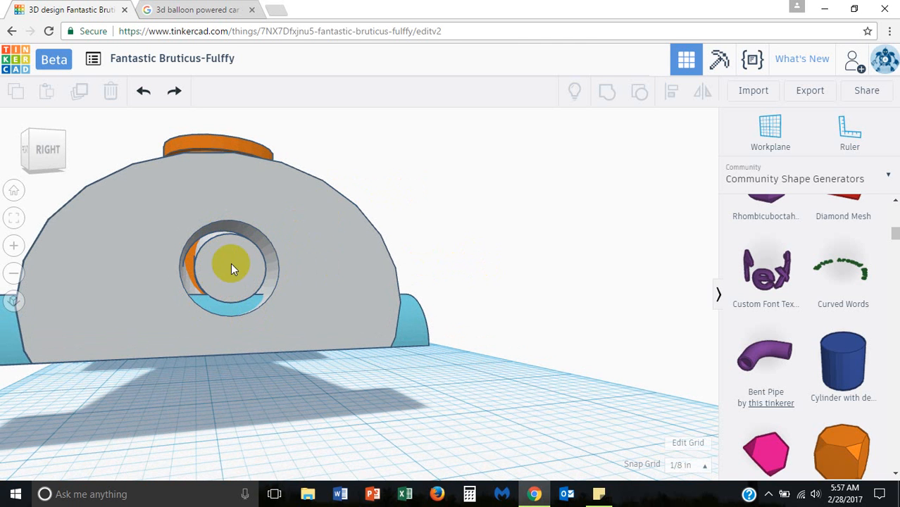
pyautogui.moveTo(233, 269); pyautogui.dragTo(293, 317)
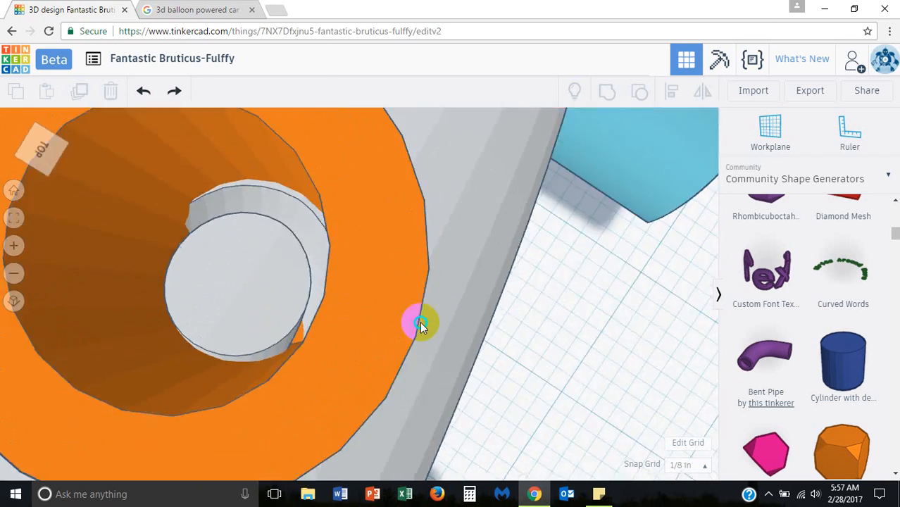
pyautogui.moveTo(419, 324); pyautogui.dragTo(553, 314)
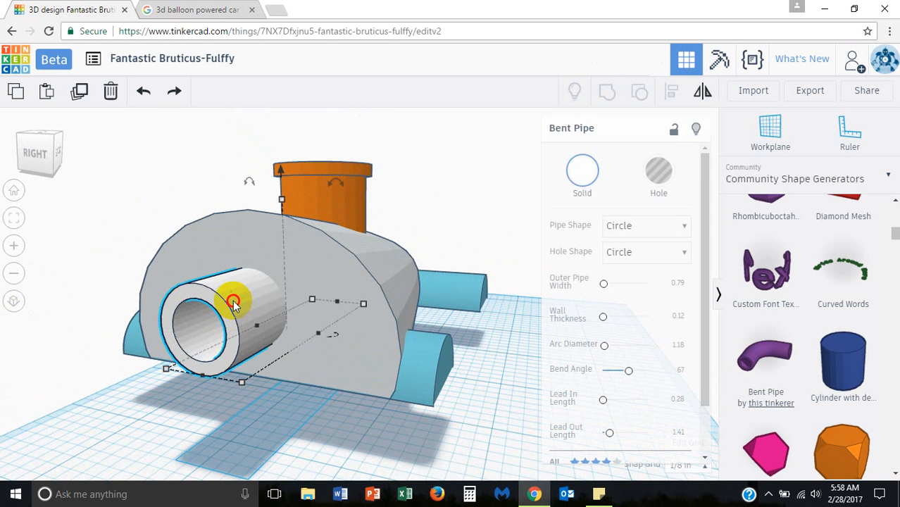
# Try larger and smaller Outer Pipe Widths on the bent pipe, returning it to 0.79.
pyautogui.click(658, 173)
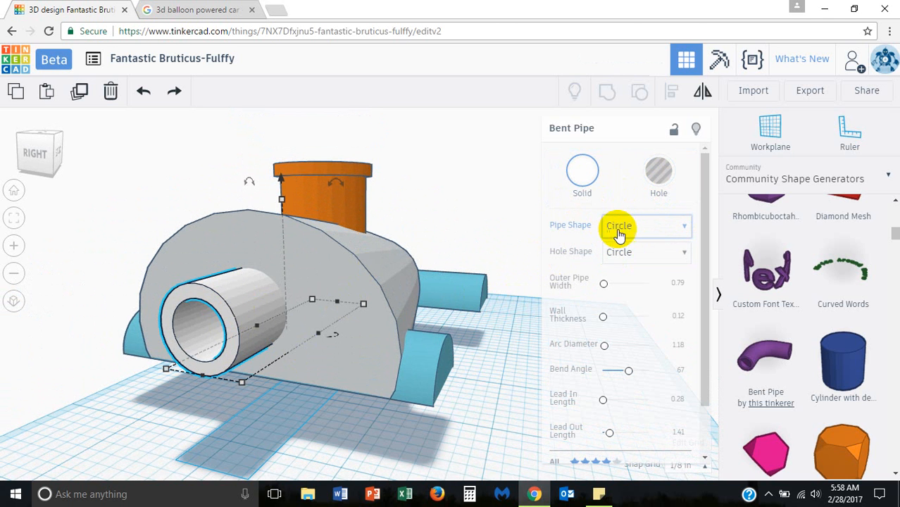
pyautogui.moveTo(621, 286)
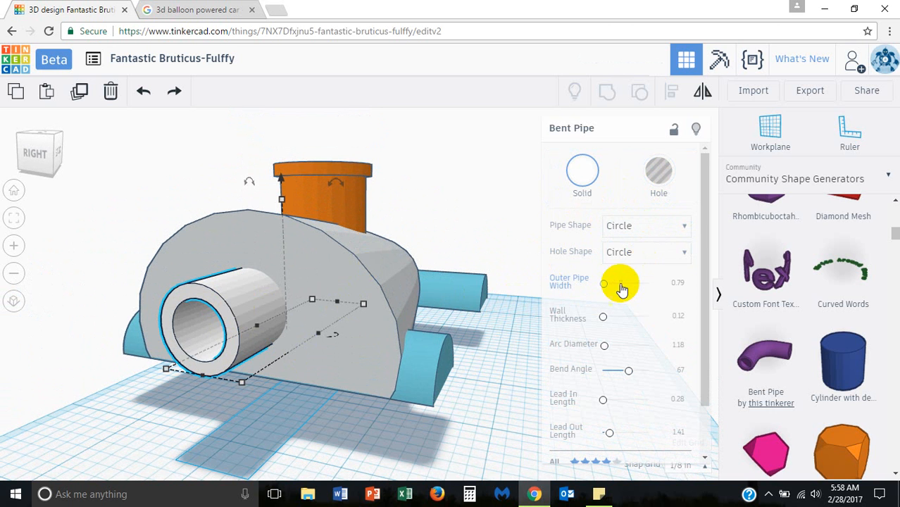
pyautogui.moveTo(604, 283)
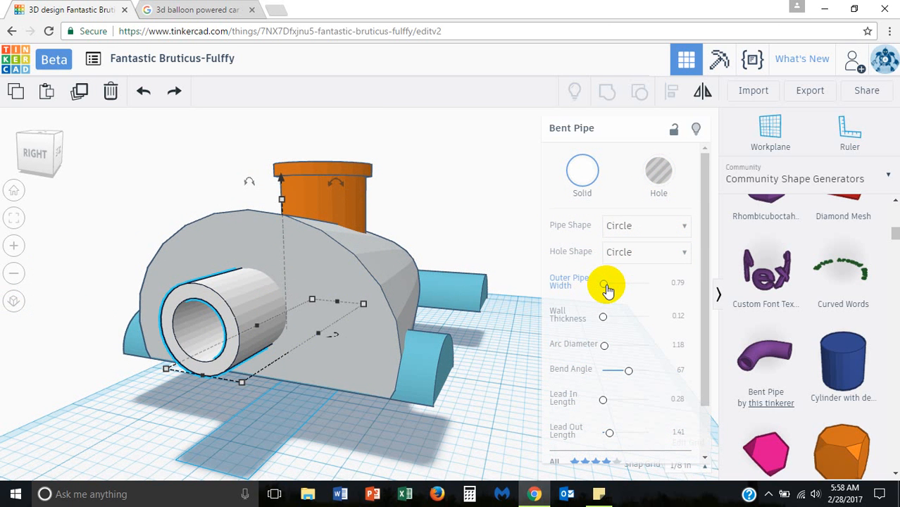
pyautogui.moveTo(604, 285); pyautogui.dragTo(610, 285)
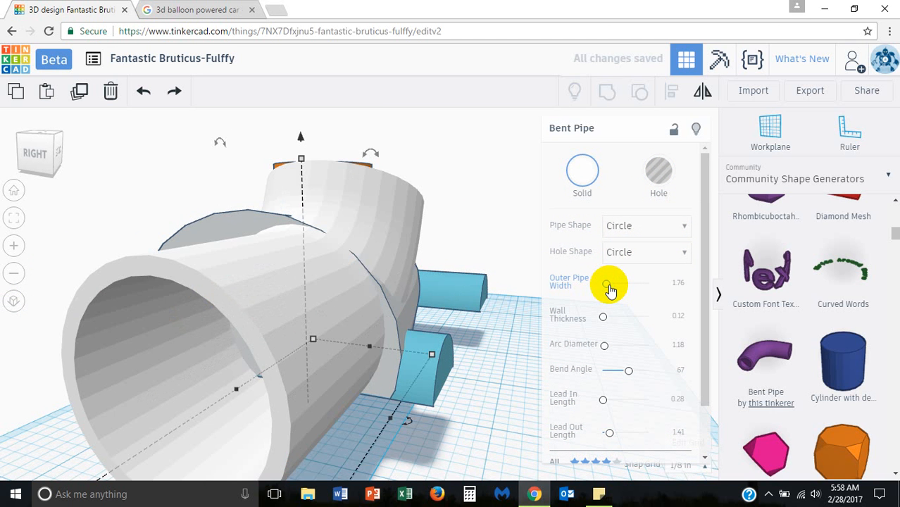
pyautogui.moveTo(610, 284); pyautogui.dragTo(603, 284)
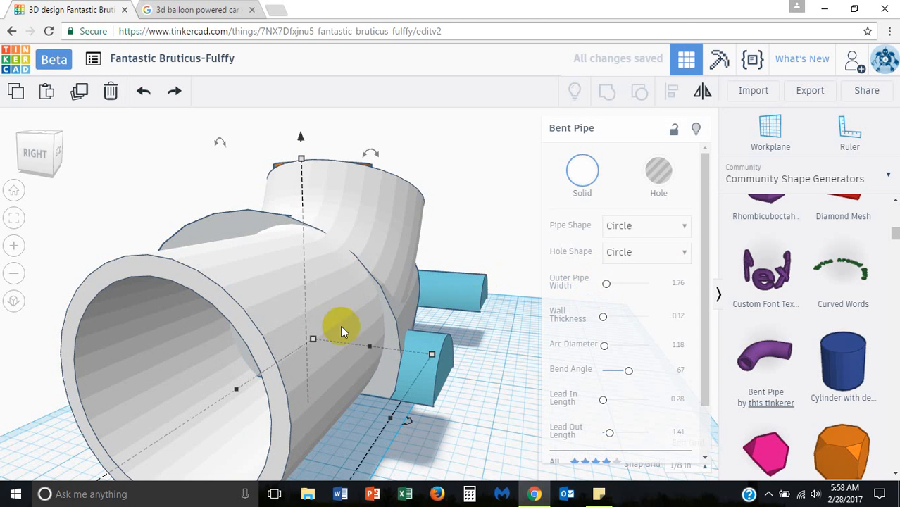
pyautogui.moveTo(607, 283); pyautogui.dragTo(602, 282)
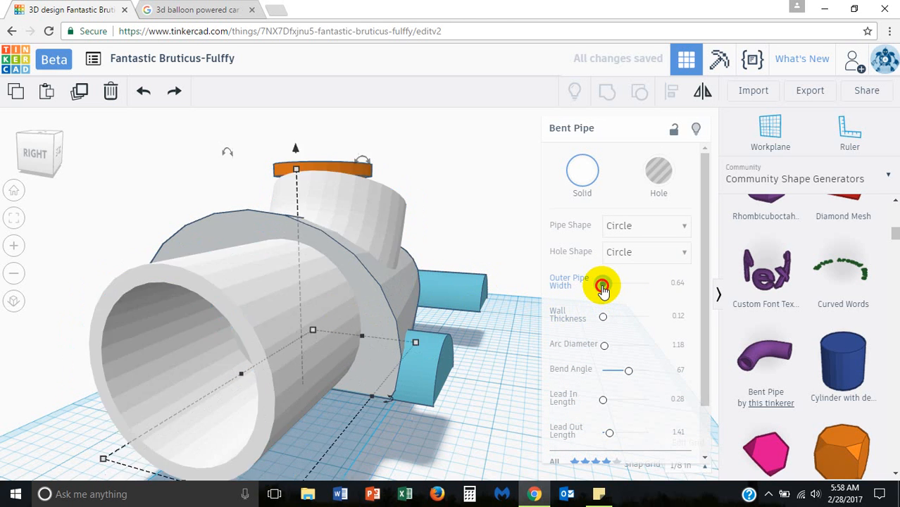
pyautogui.moveTo(602, 285); pyautogui.dragTo(606, 289)
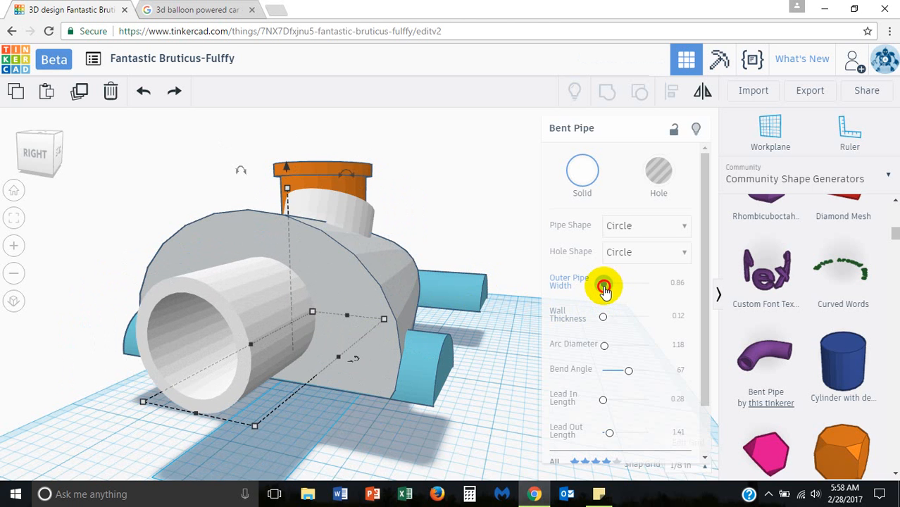
pyautogui.moveTo(604, 283); pyautogui.dragTo(603, 283)
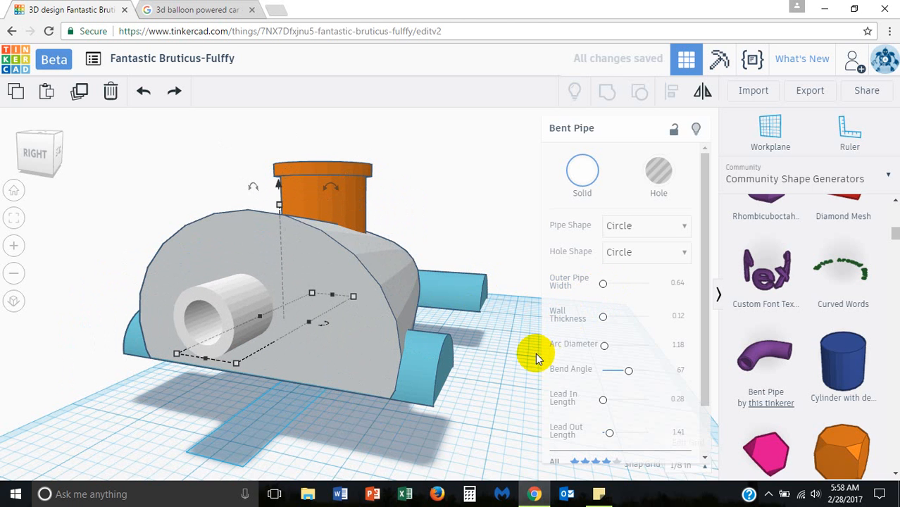
pyautogui.moveTo(604, 283); pyautogui.dragTo(613, 283)
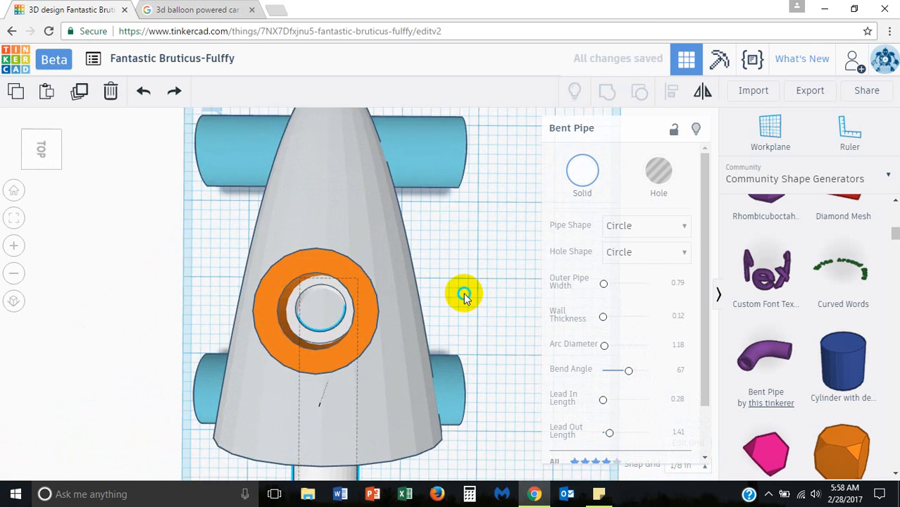
# Raise the bent pipe's wall thickness from 0.12 to 1.92, making it a solid rod.
pyautogui.moveTo(465, 293); pyautogui.dragTo(235, 402)
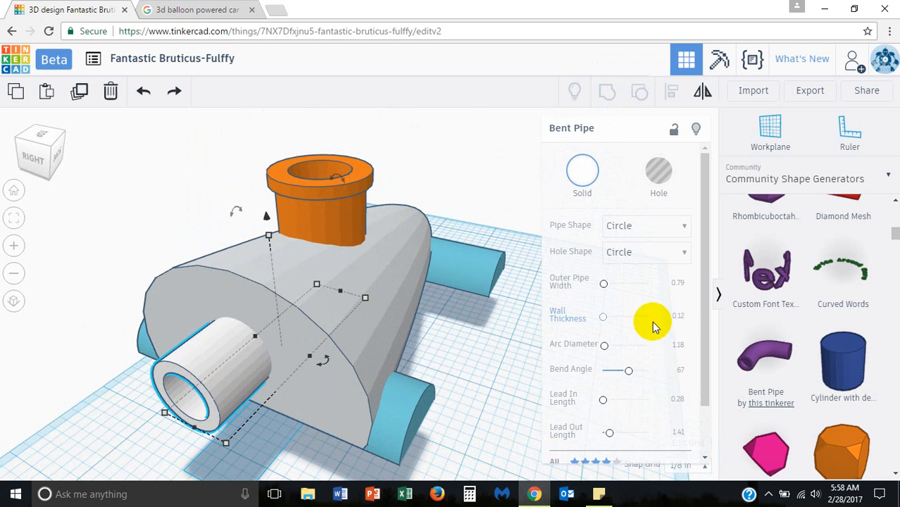
pyautogui.moveTo(609, 295)
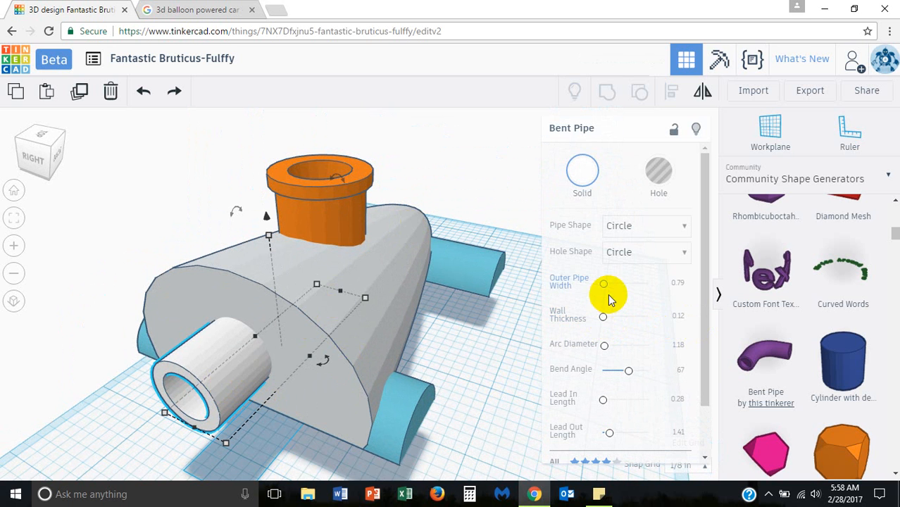
pyautogui.moveTo(603, 328)
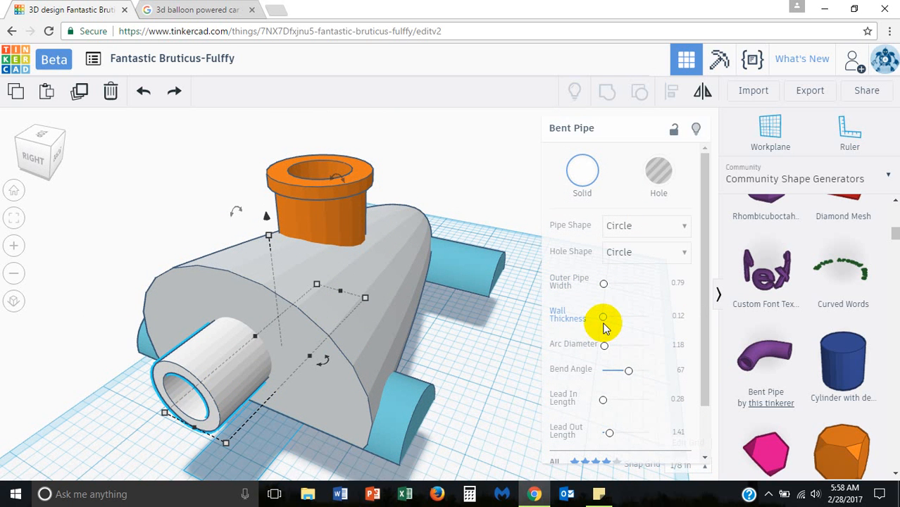
pyautogui.moveTo(603, 317); pyautogui.dragTo(603, 315)
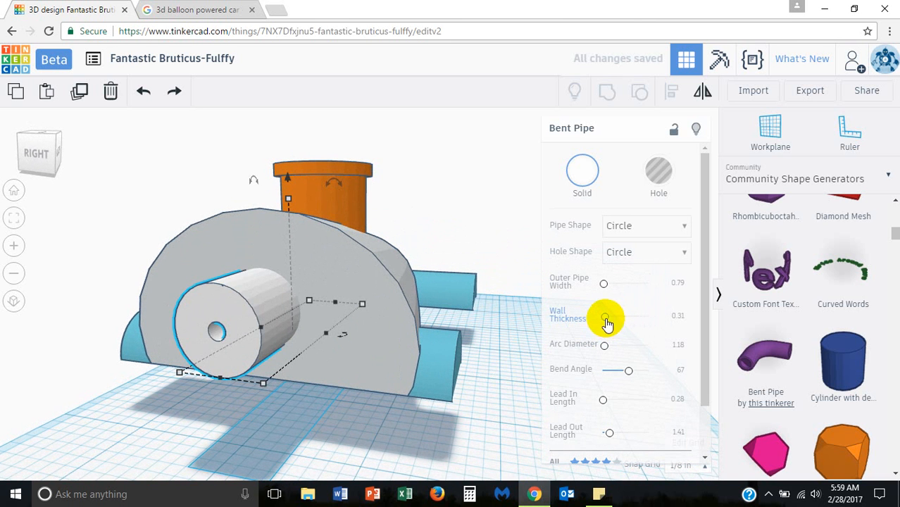
pyautogui.moveTo(604, 318); pyautogui.dragTo(610, 319)
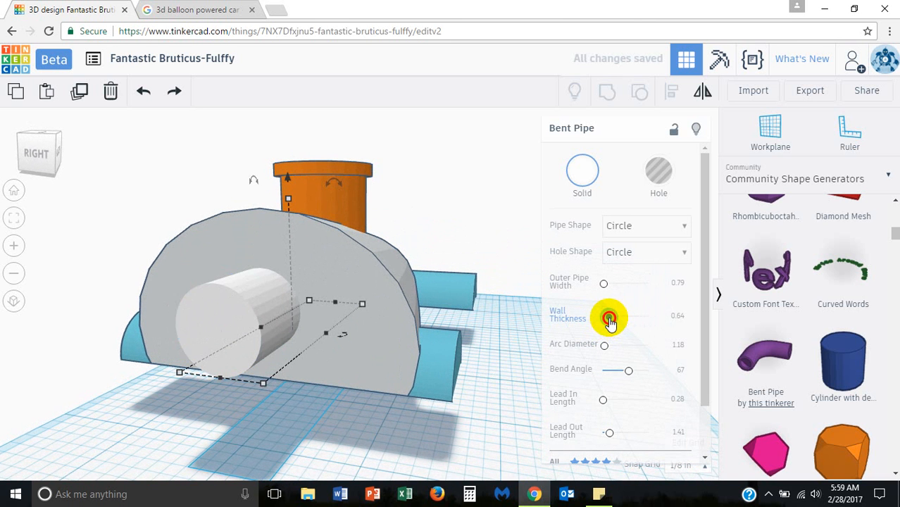
pyautogui.moveTo(609, 315); pyautogui.dragTo(618, 315)
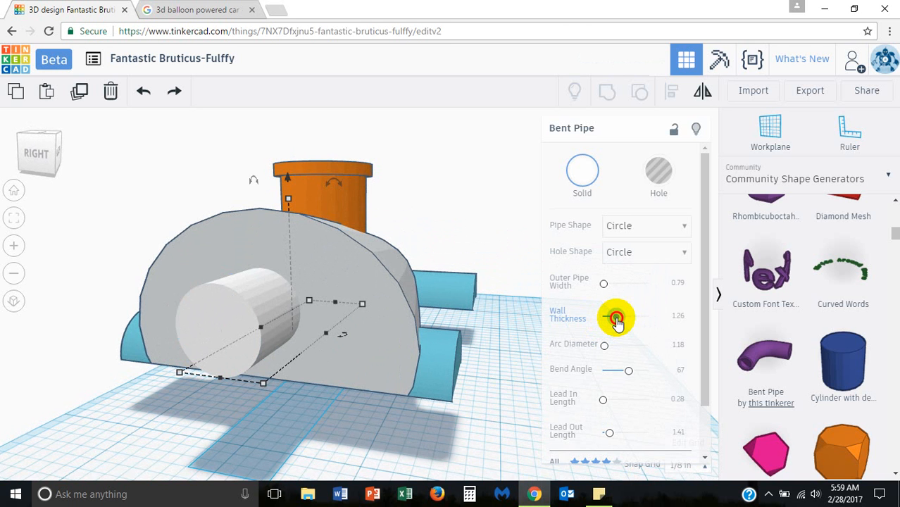
pyautogui.moveTo(617, 317); pyautogui.dragTo(623, 317)
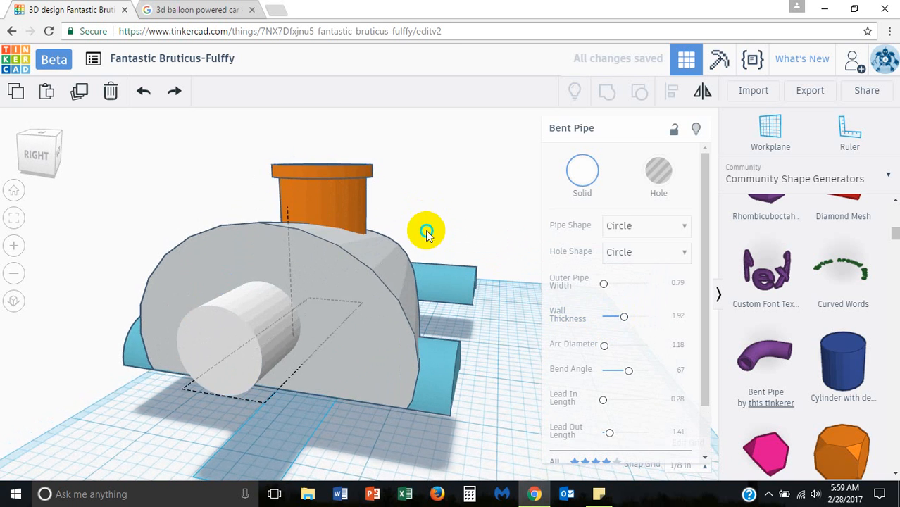
pyautogui.moveTo(426, 233); pyautogui.dragTo(405, 247)
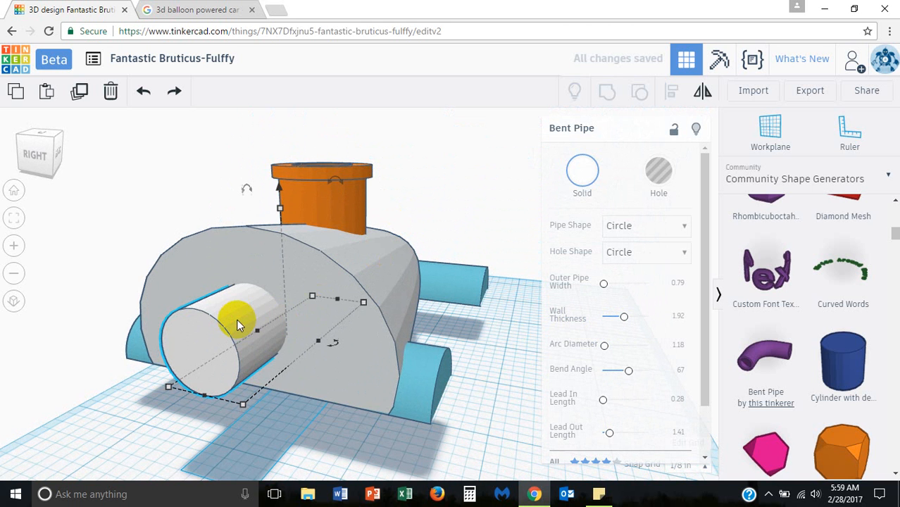
# Set the bent pipe to Hole and group it with the gray car body.
pyautogui.click(658, 173)
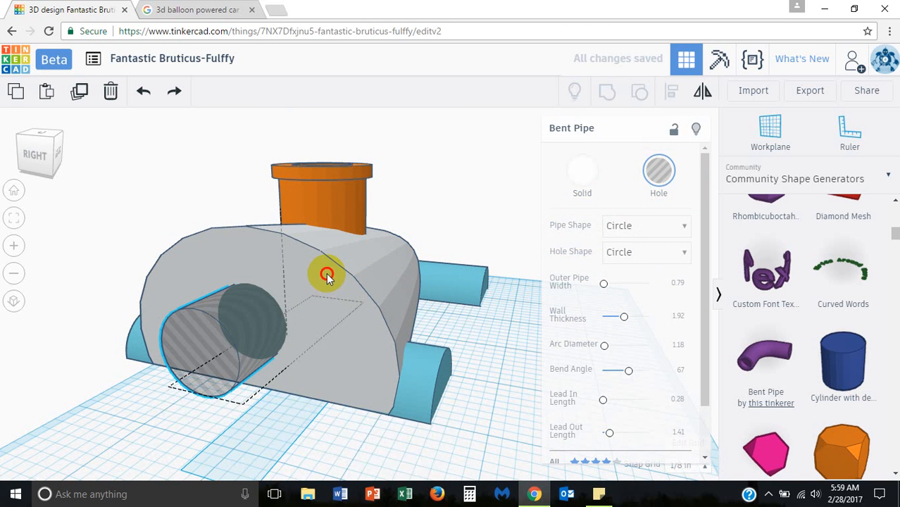
pyautogui.click(606, 92)
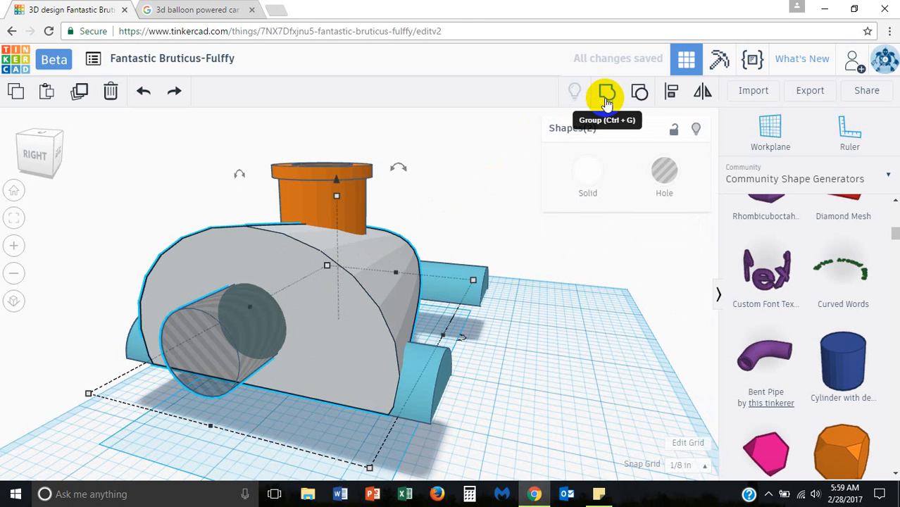
pyautogui.click(606, 92)
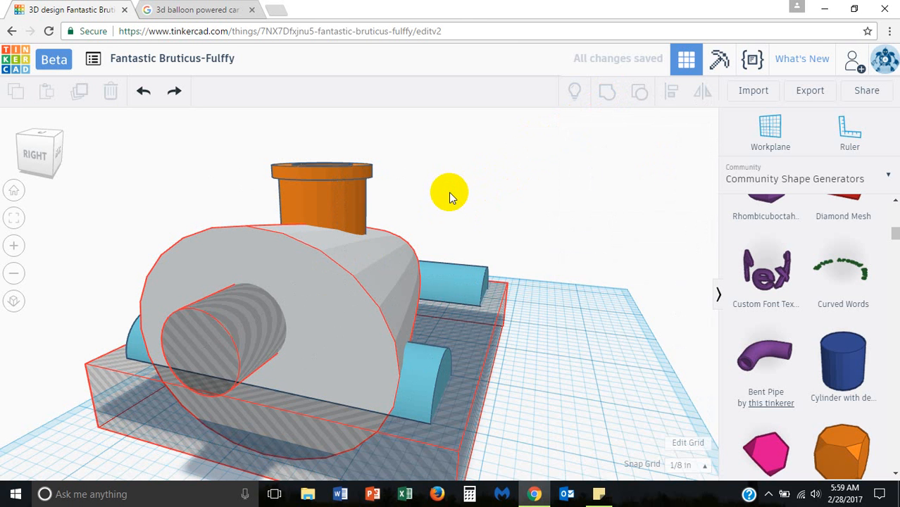
pyautogui.moveTo(450, 194); pyautogui.dragTo(405, 309)
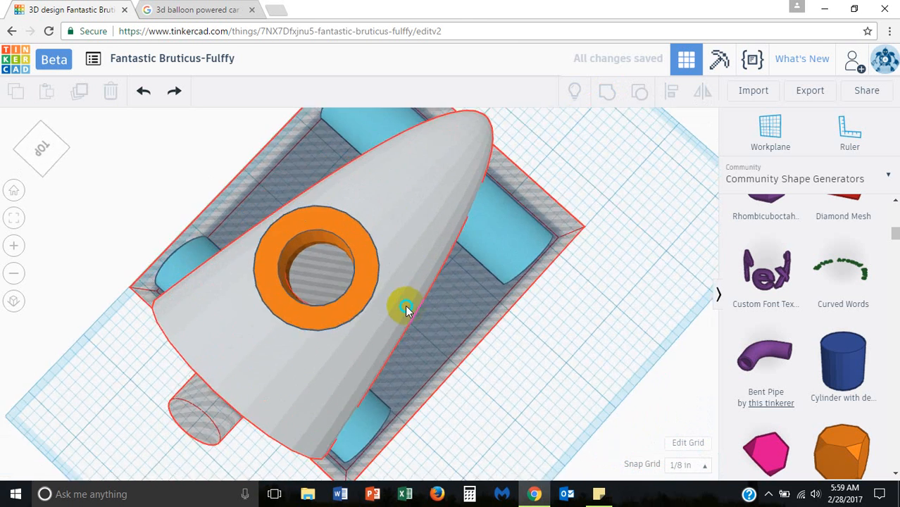
pyautogui.click(407, 310)
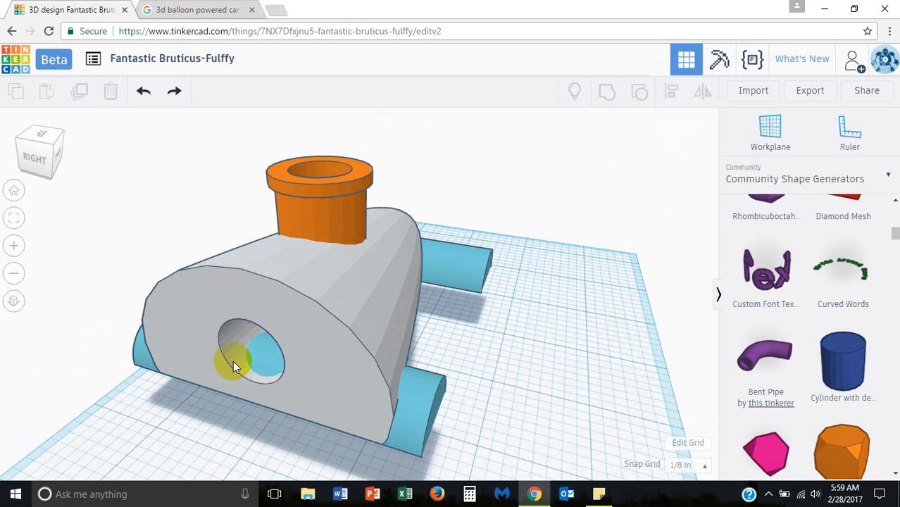
pyautogui.moveTo(236, 366); pyautogui.dragTo(510, 330)
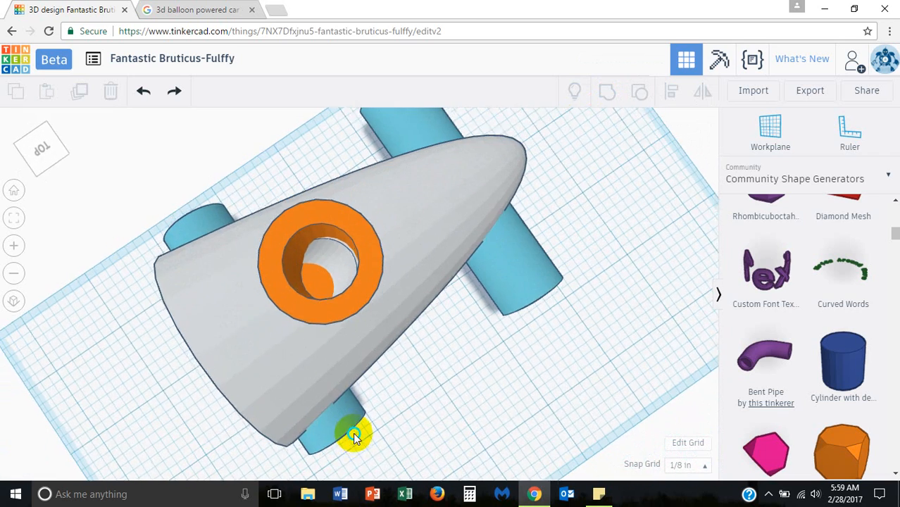
pyautogui.moveTo(352, 437); pyautogui.dragTo(310, 430)
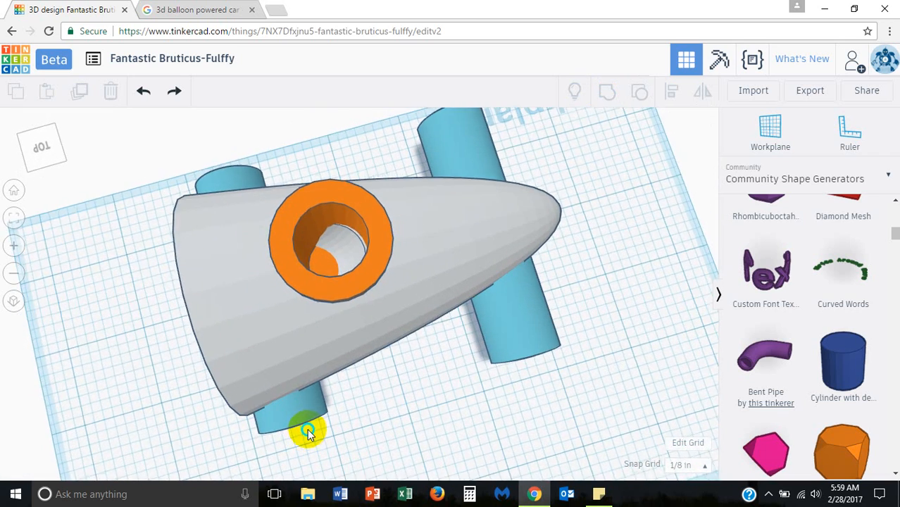
pyautogui.moveTo(310, 433); pyautogui.dragTo(369, 388)
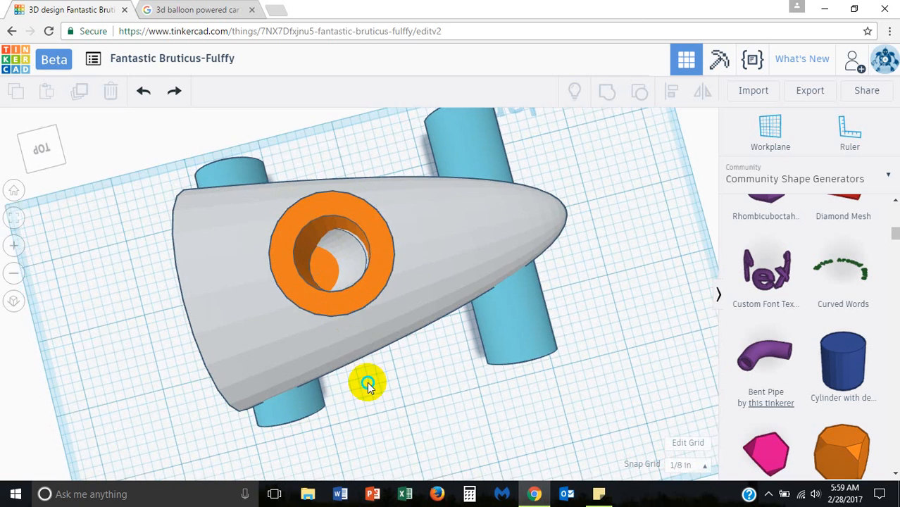
pyautogui.moveTo(366, 387); pyautogui.dragTo(275, 316)
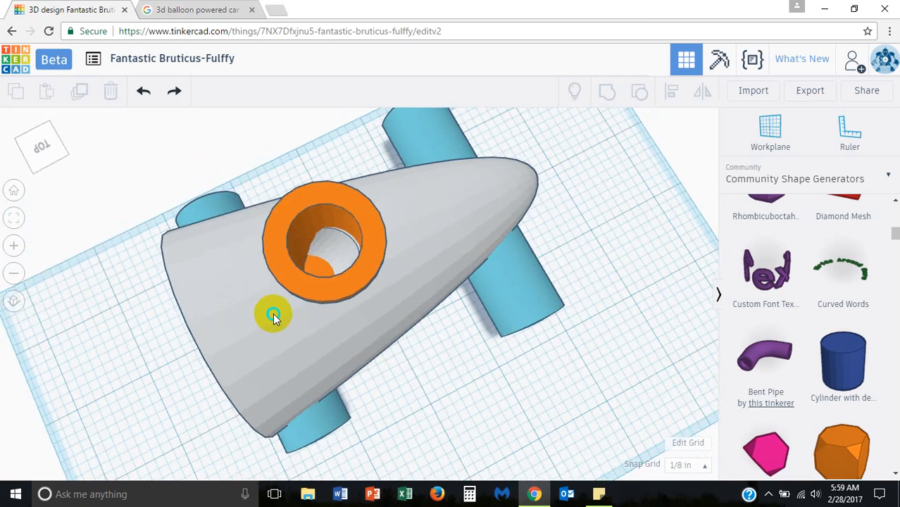
pyautogui.moveTo(273, 314); pyautogui.dragTo(393, 274)
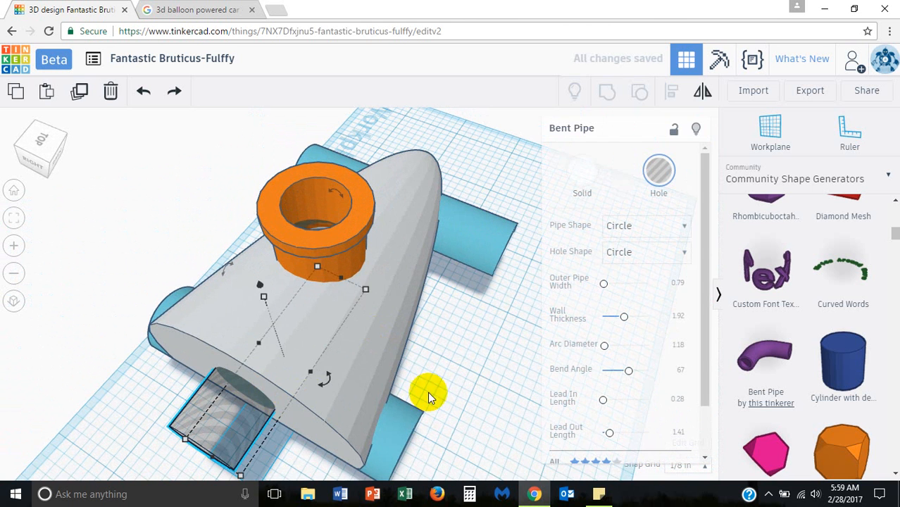
# Stretch the bent-pipe hole to about 2 7/8 in from behind the car.
pyautogui.moveTo(429, 390); pyautogui.dragTo(352, 301)
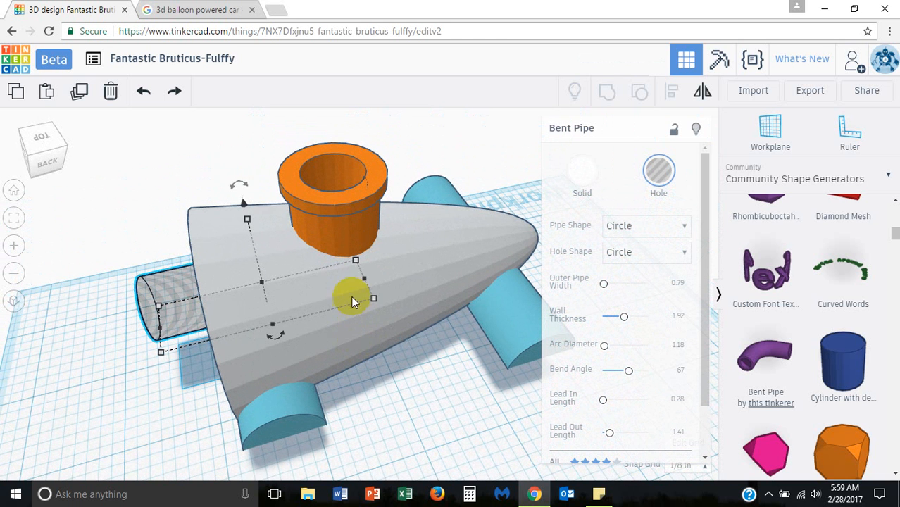
pyautogui.moveTo(364, 297)
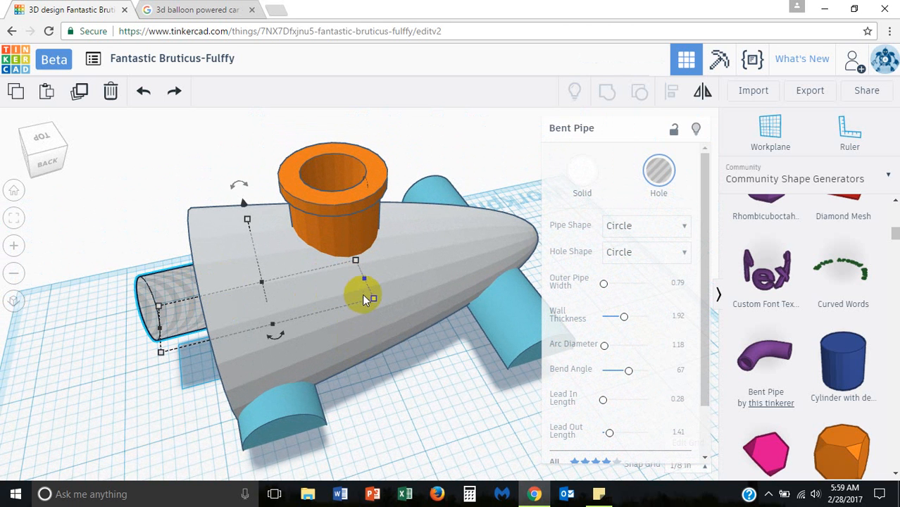
pyautogui.moveTo(356, 261); pyautogui.dragTo(373, 298)
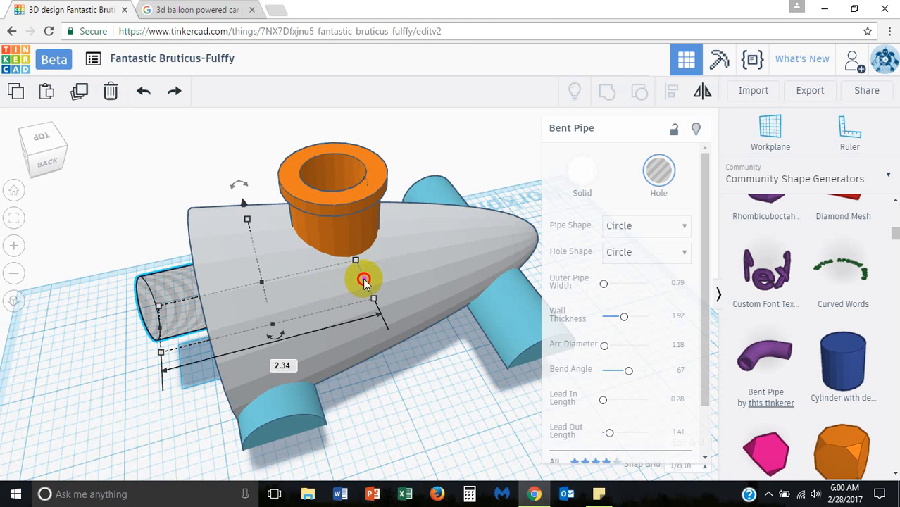
pyautogui.moveTo(364, 279); pyautogui.dragTo(364, 330)
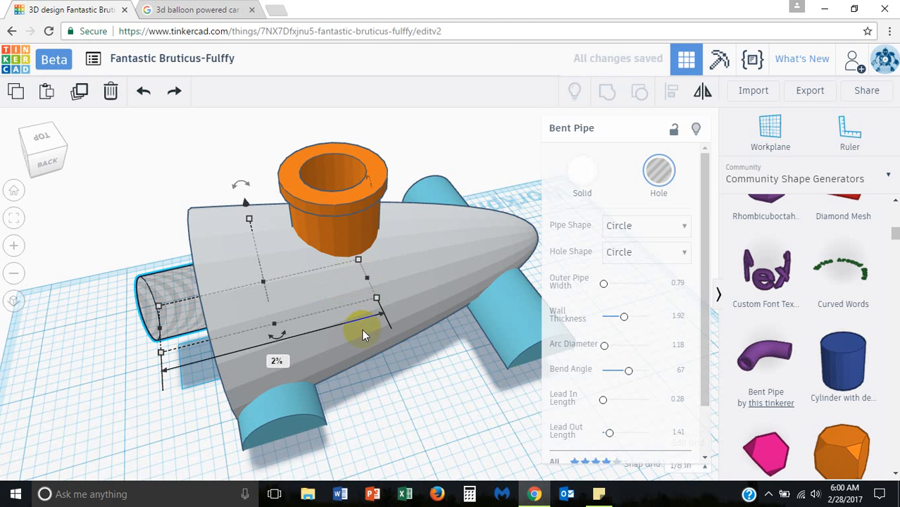
pyautogui.moveTo(362, 335); pyautogui.dragTo(419, 380)
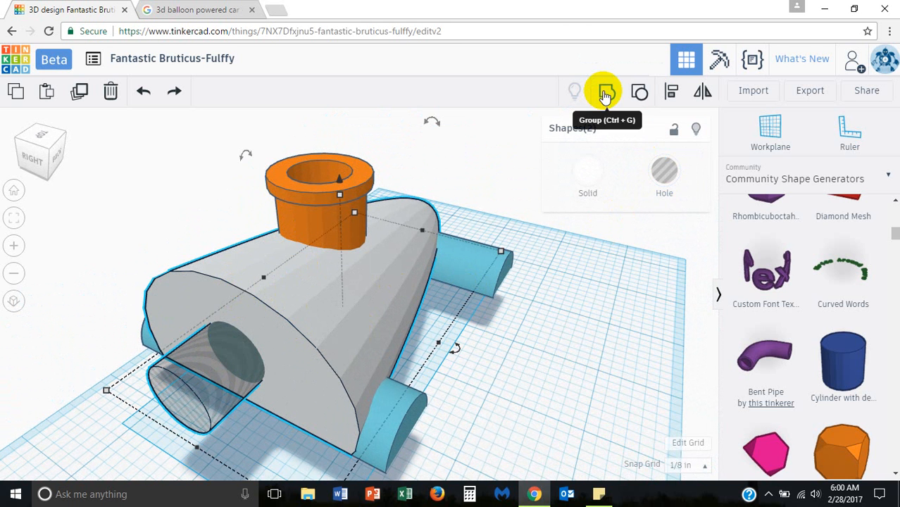
# Group the longer pipe hole into the gray body, exposing the rear exhaust opening.
pyautogui.click(606, 92)
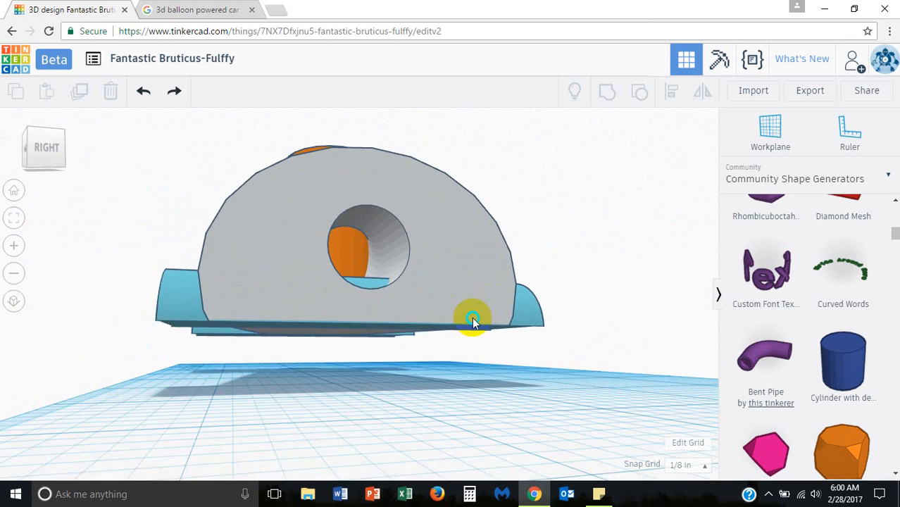
pyautogui.moveTo(471, 320); pyautogui.dragTo(231, 336)
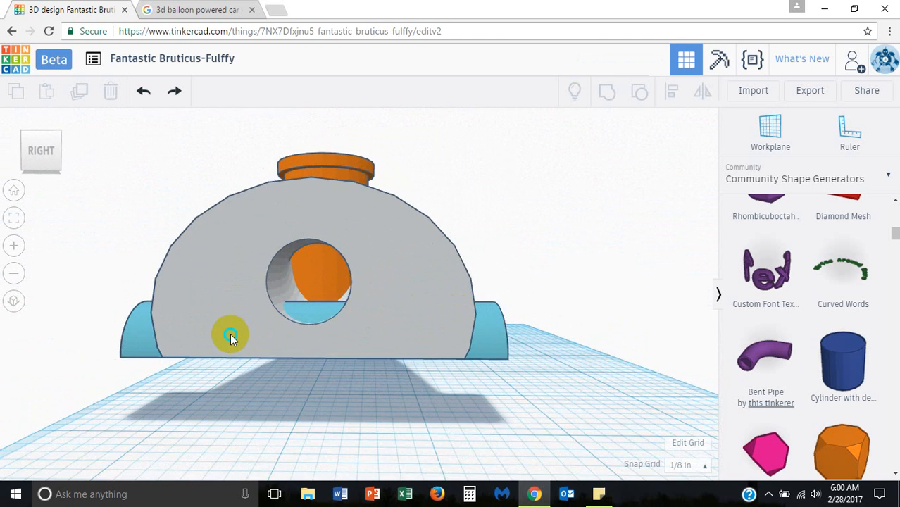
pyautogui.moveTo(232, 338); pyautogui.dragTo(106, 338)
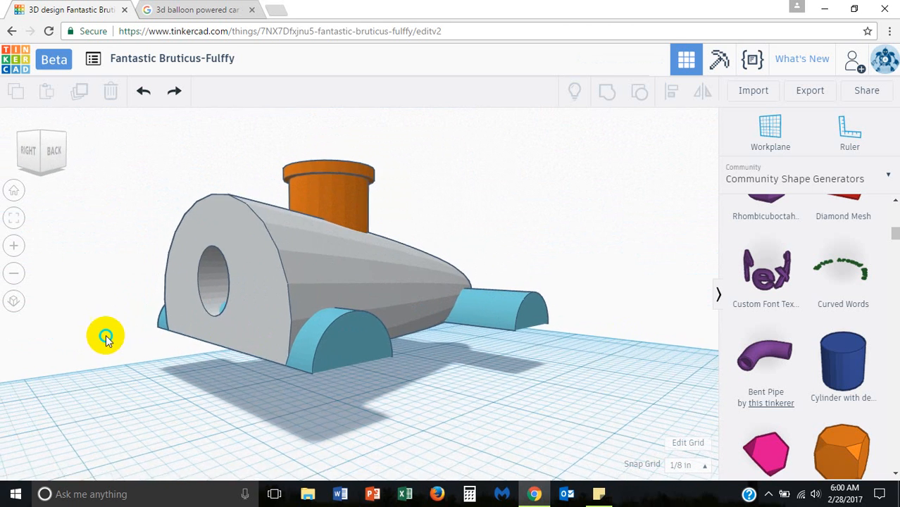